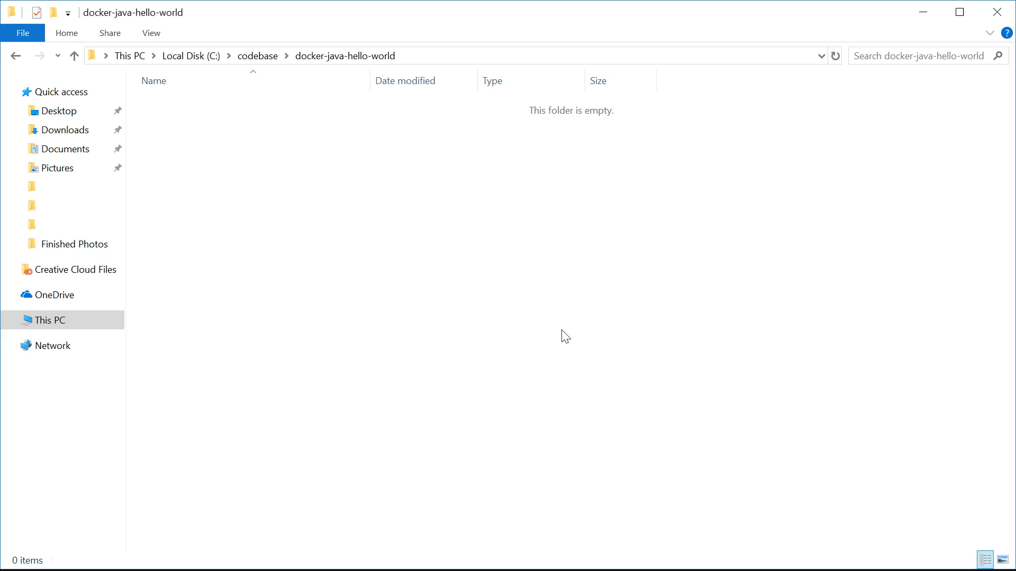
mouse_move(522, 294)
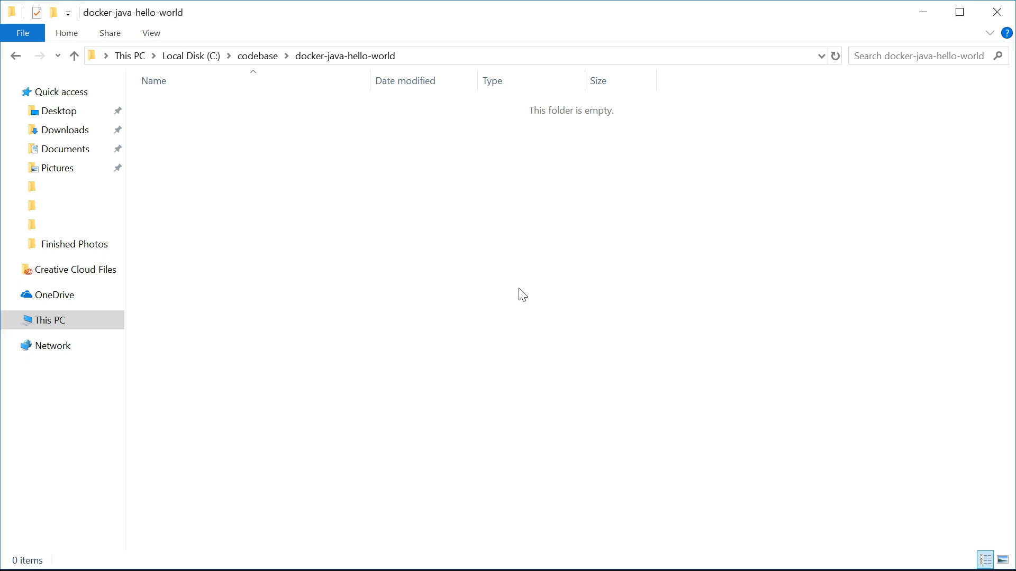
mouse_move(402, 164)
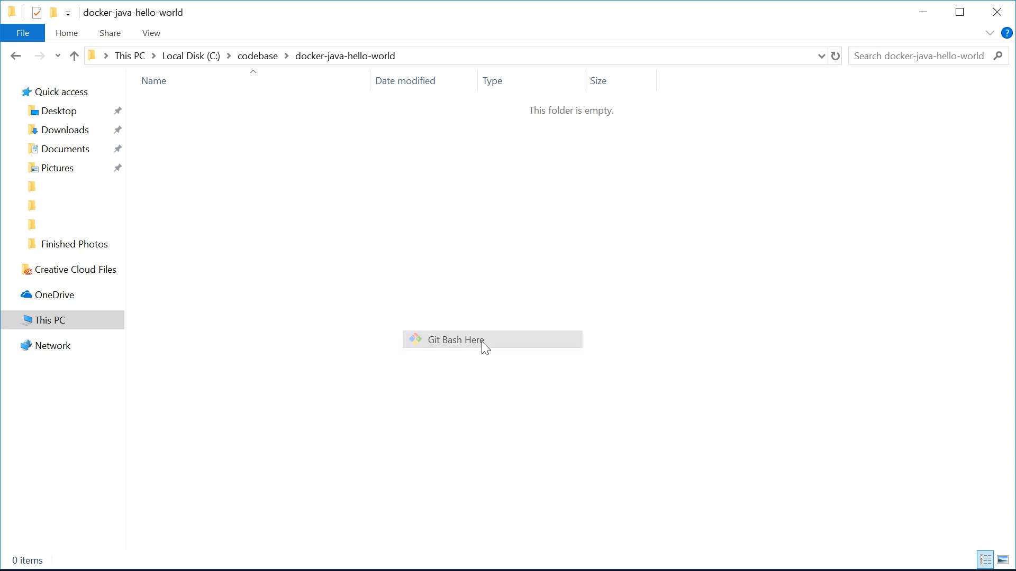
Step: Open Git Bash in docker-java-hello-world and create HelloWorld.java via notepad
click(455, 340)
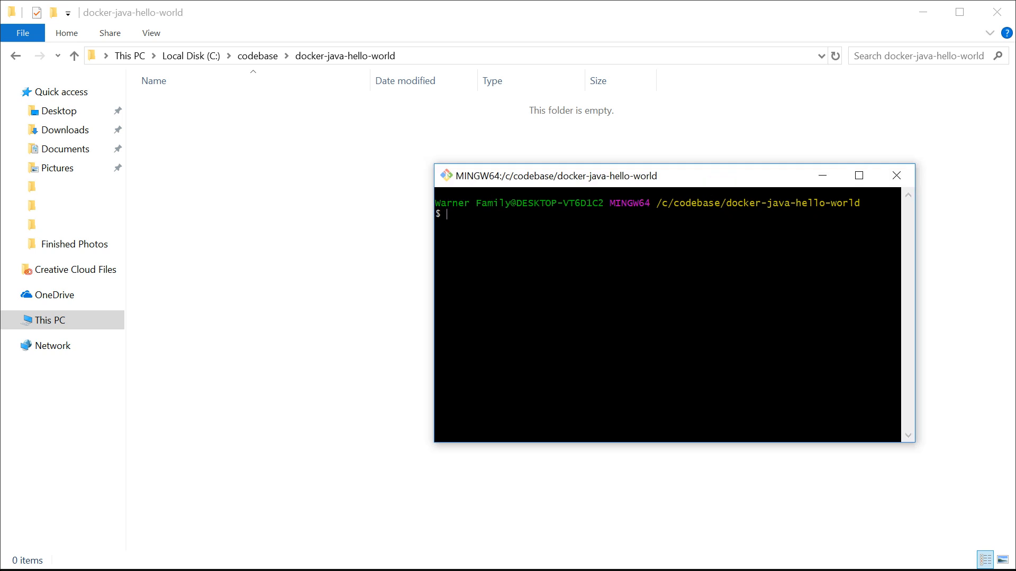
text(notepad)
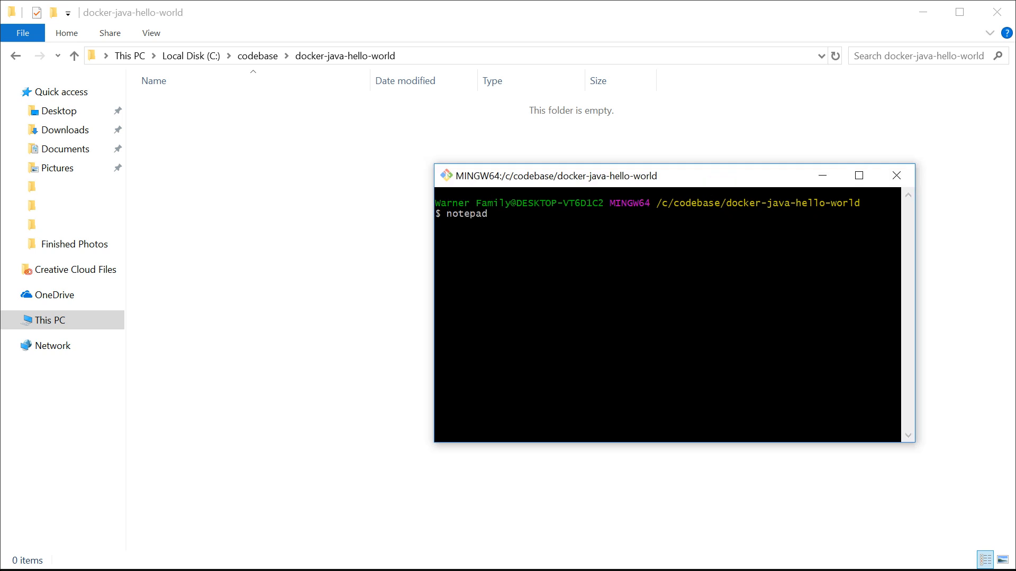
text(Hello)
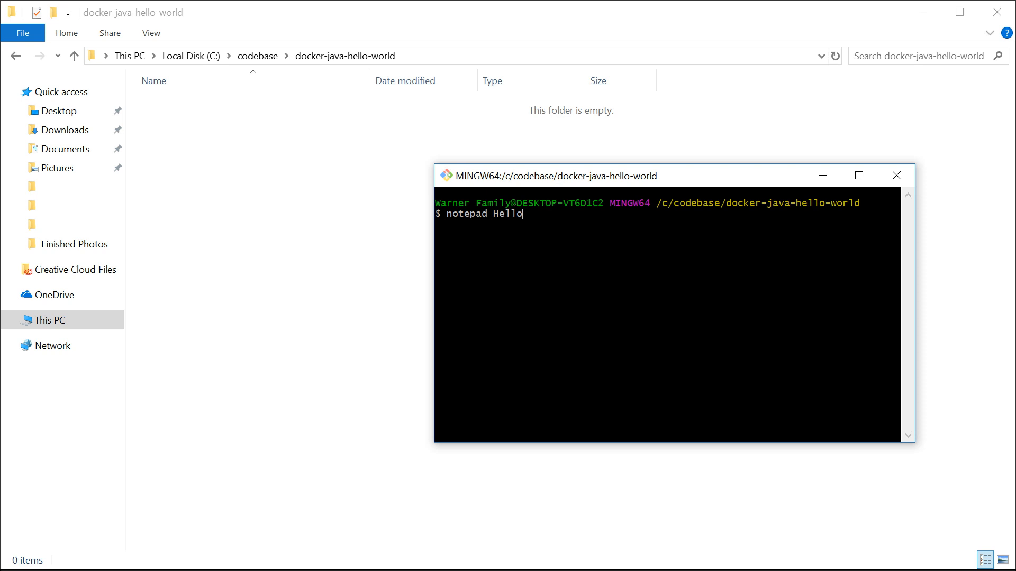
text(World.java)
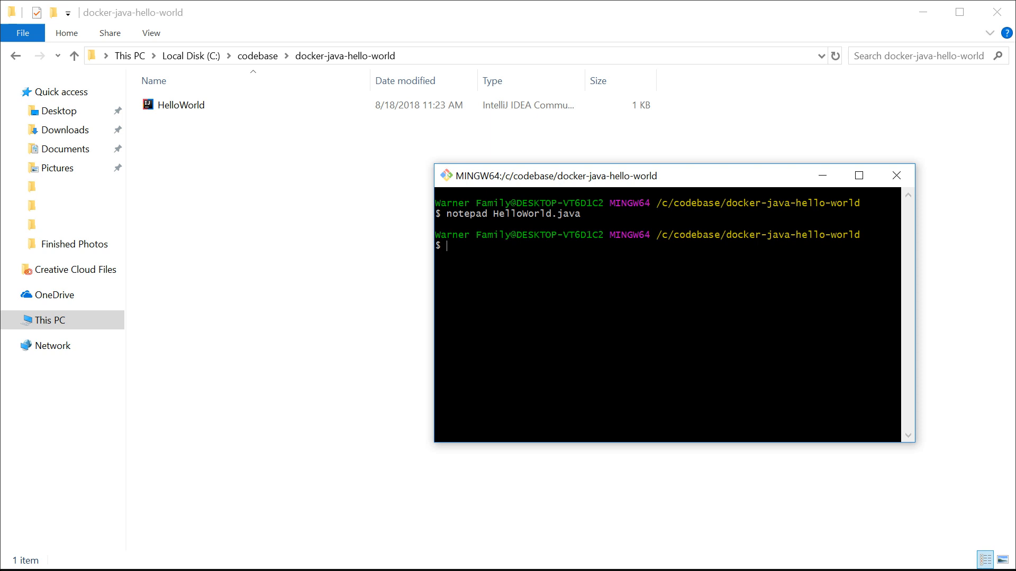
Step: Compile HelloWorld.java with javac to produce HelloWorld.class
text(javac)
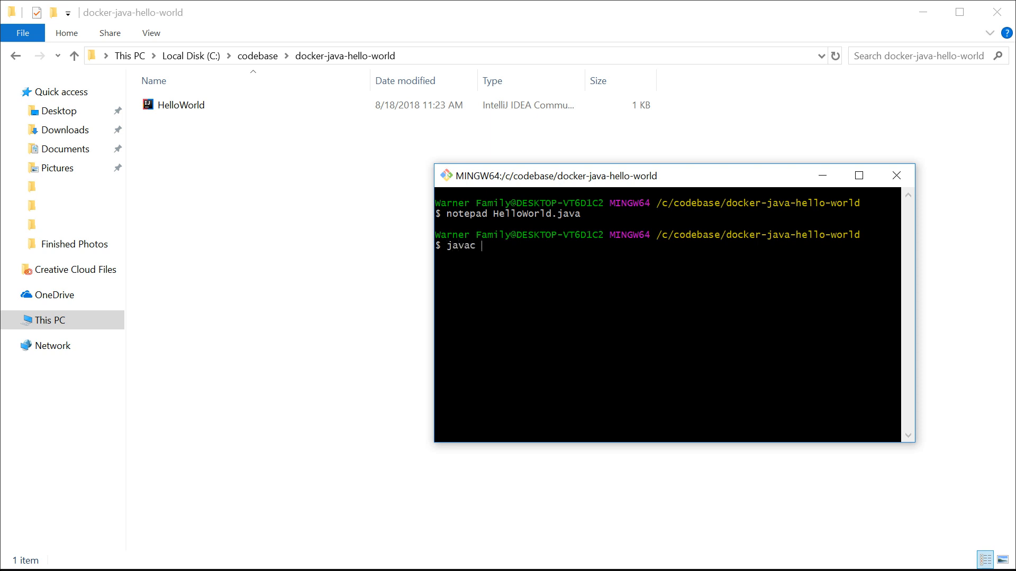
text(Hello)
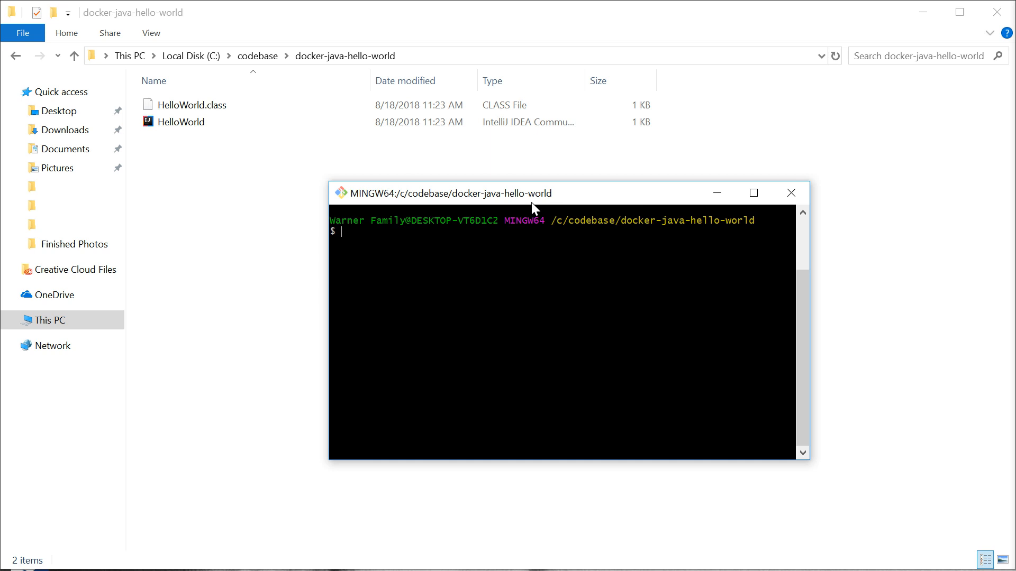
mouse_move(614, 198)
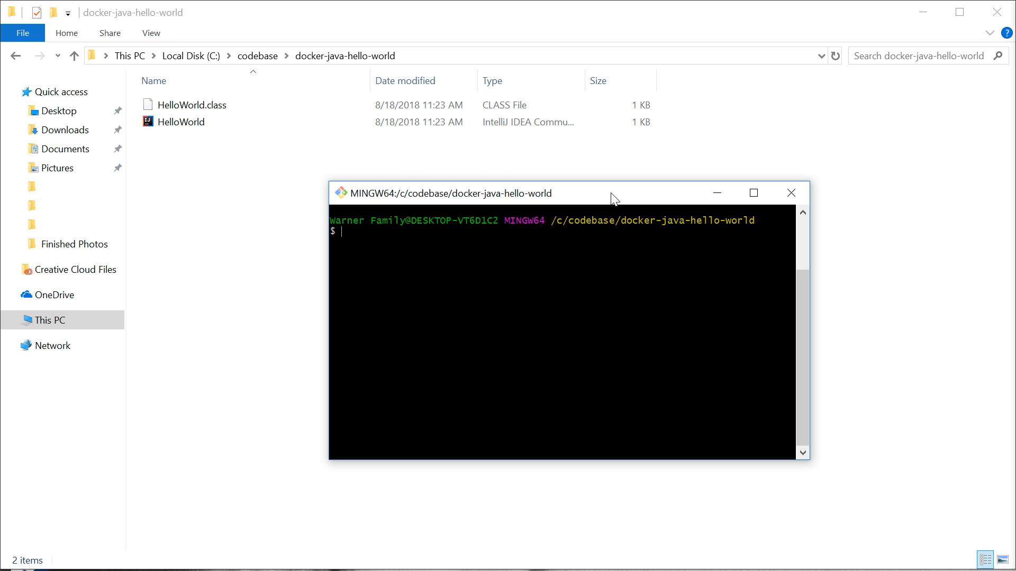
Step: Start editing a new Dockerfile with vi in the project folder
text(vi)
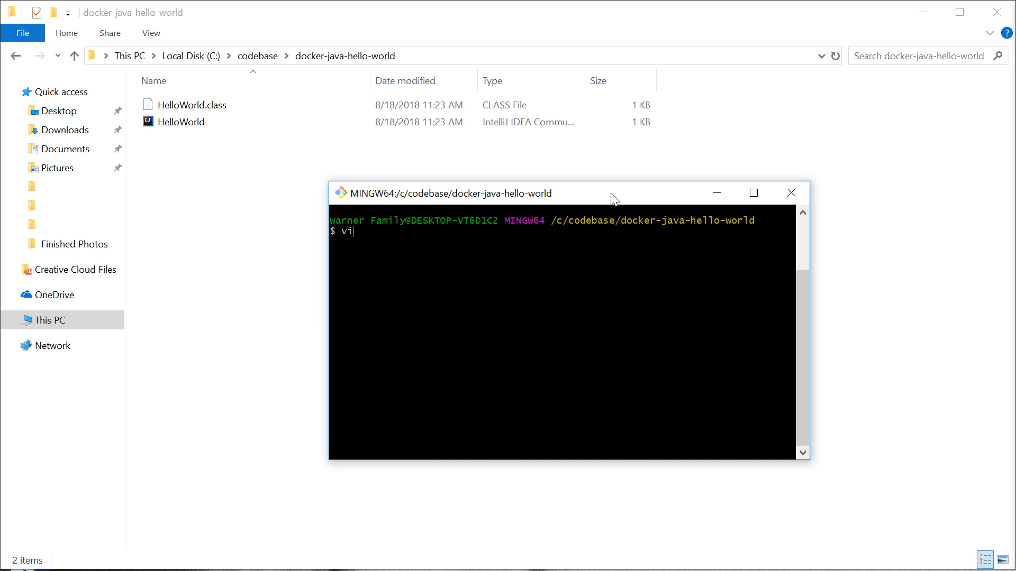
text(Docker)
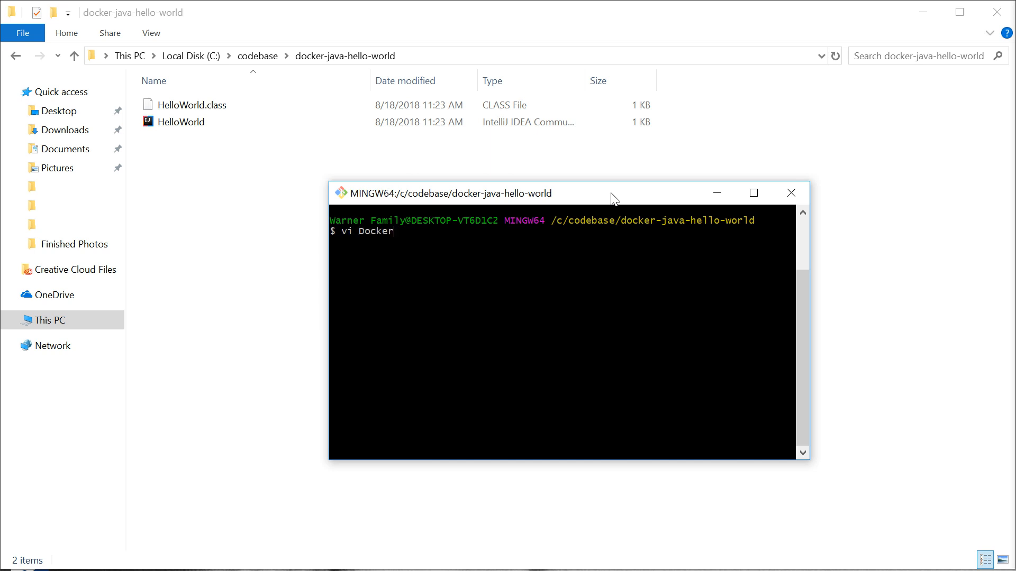
text(file)
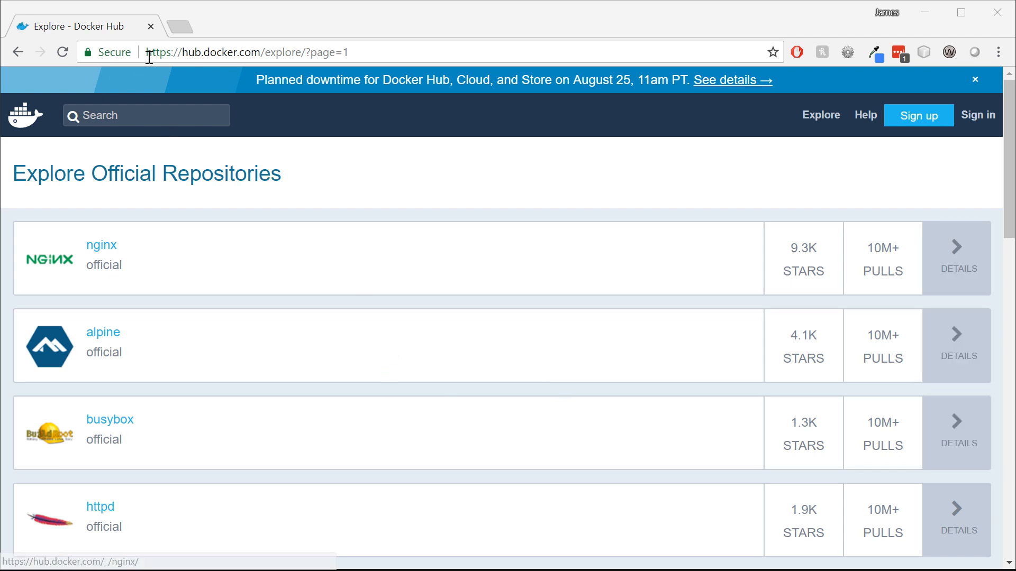
Step: Browse Docker Hub's official openjdk repository down to its alpine tags
click(975, 80)
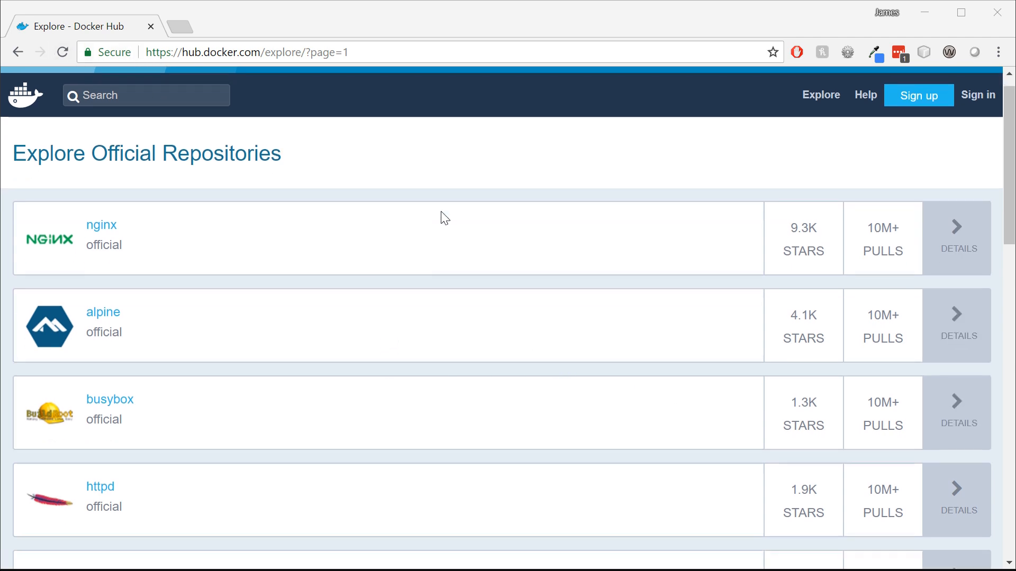
scroll(down, 3)
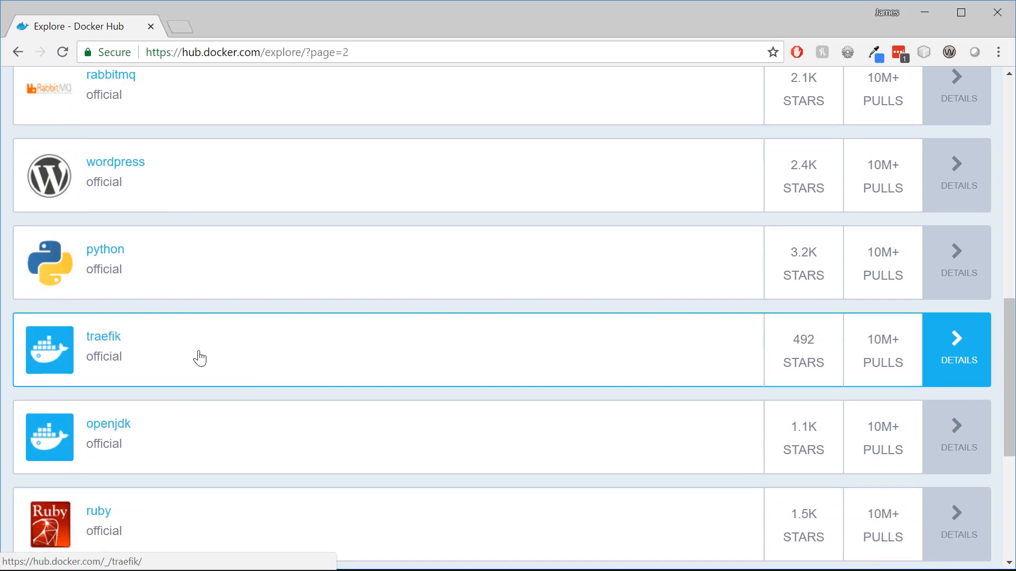
click(107, 423)
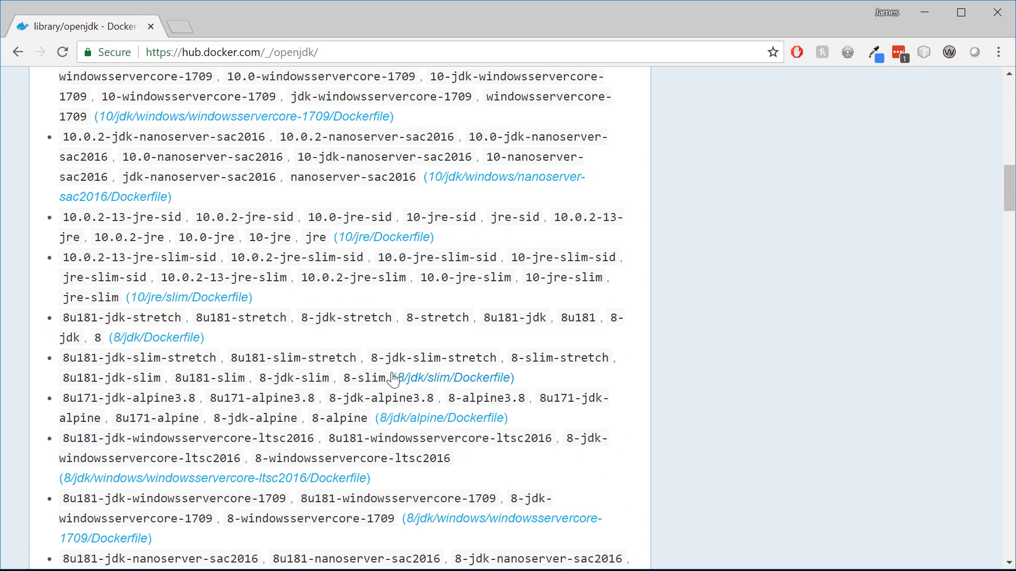
scroll(down, 3)
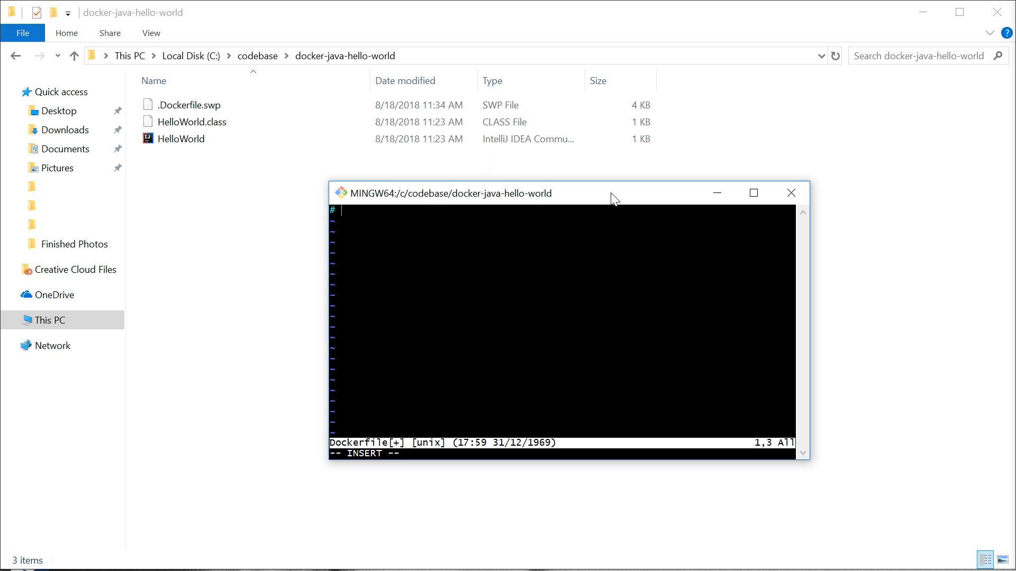
Step: Write a comment about the Linux image in use followed by FROM alpine
text(Linux image we are)
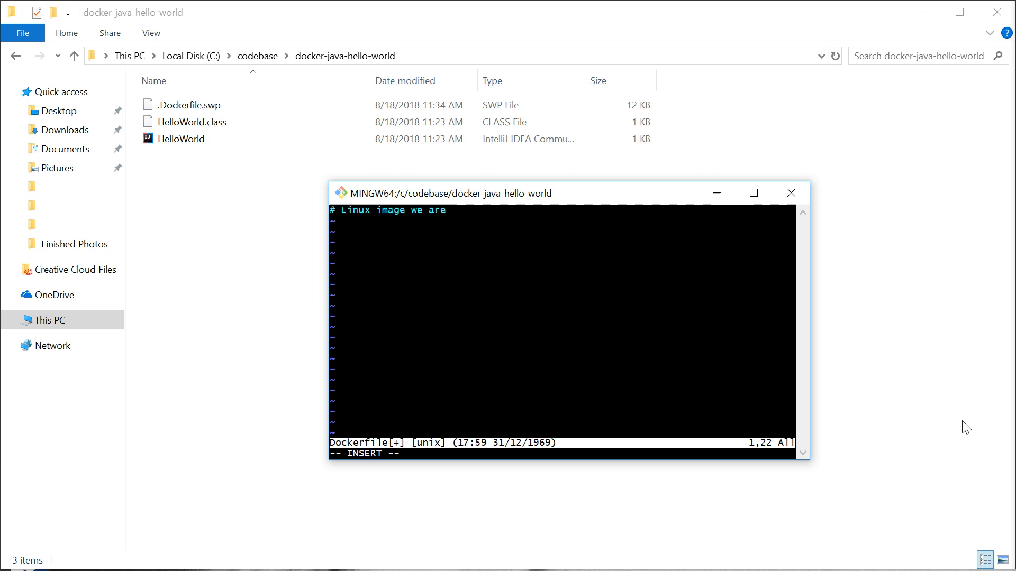
text(going to use)
click(562, 221)
text(FROM alpine)
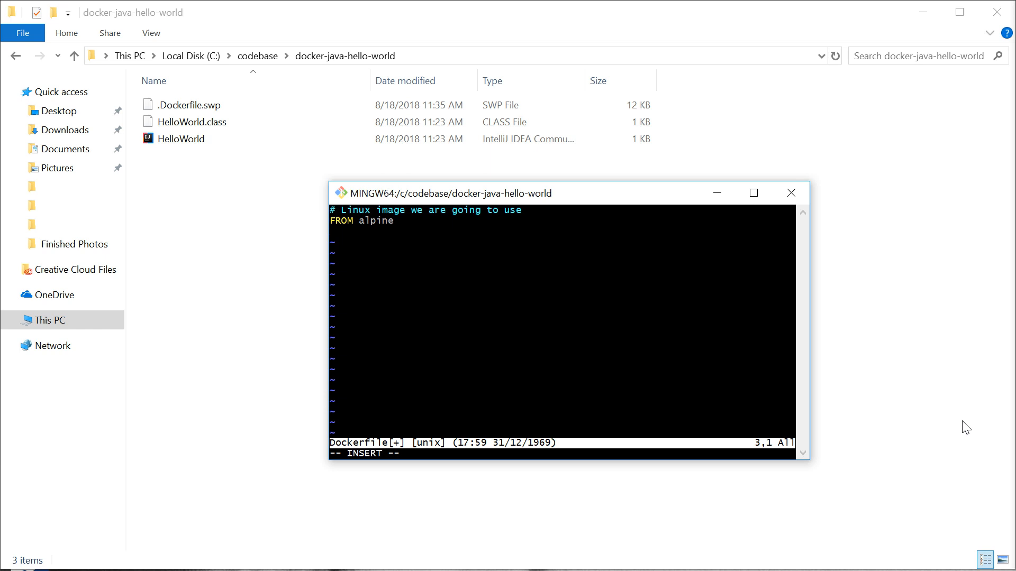
Step: Add WORKDIR /root/hello-world to the Dockerfile
text(WORKDIR)
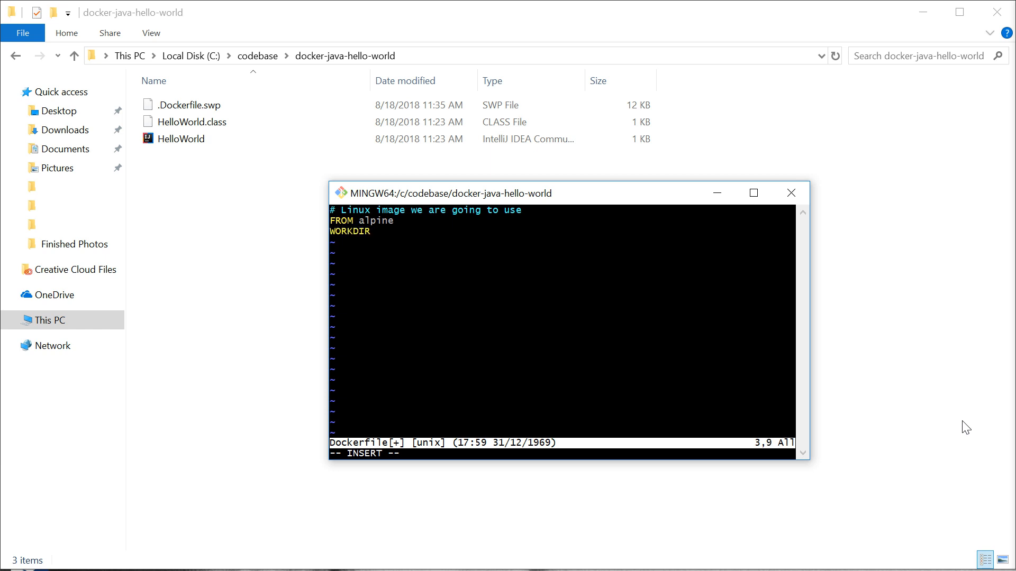
text(/root./)
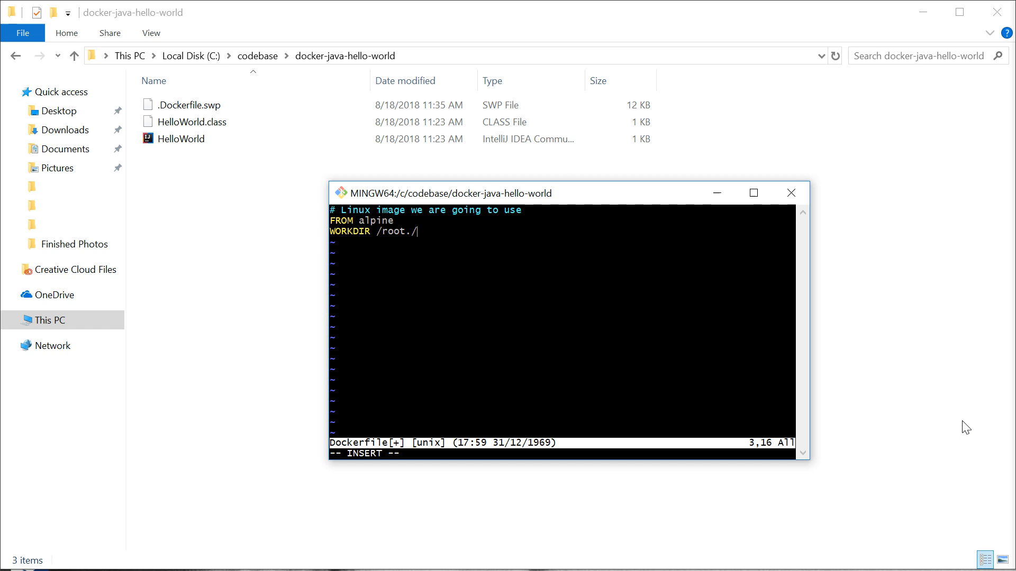
text(hel)
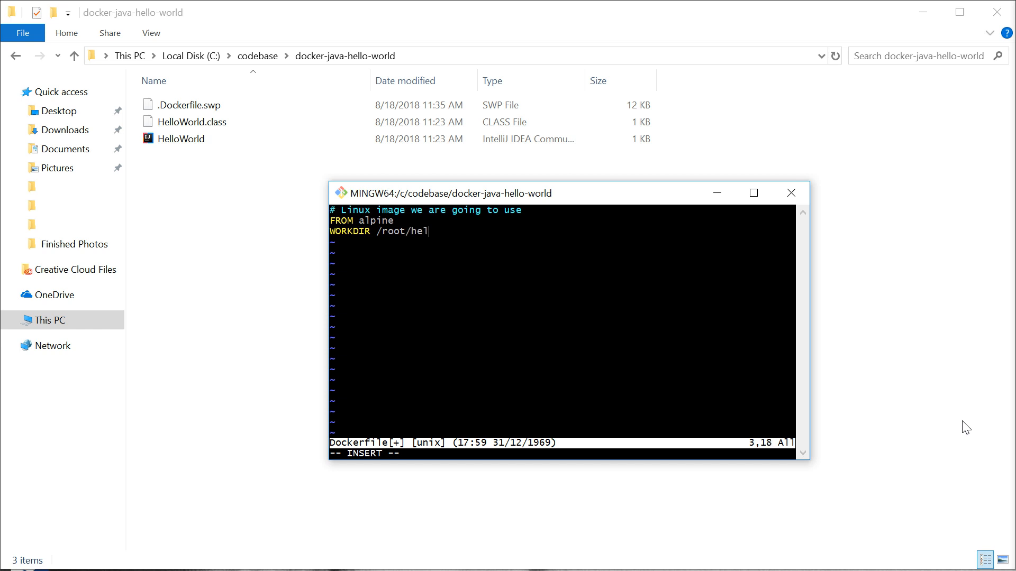
text(lo-world)
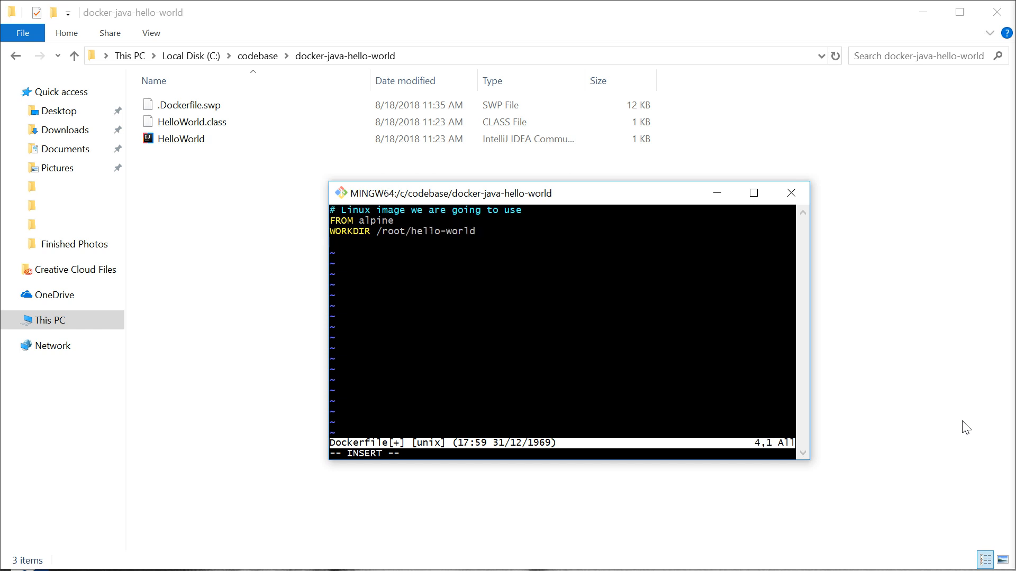
Step: Add COPY HelloWorld.java /root/hello-world and start an '# Install JDK' comment
text(COPY)
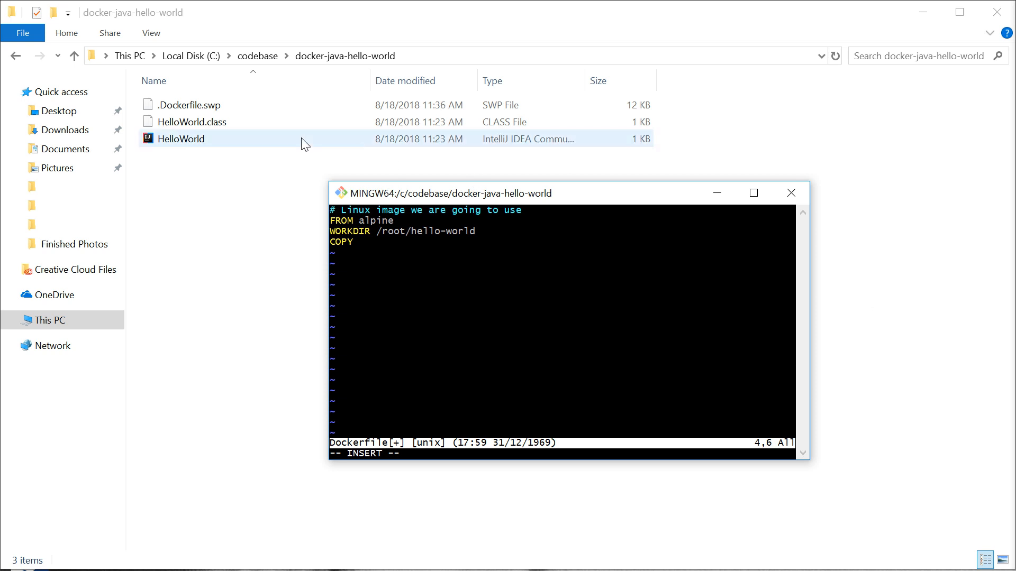
text(H)
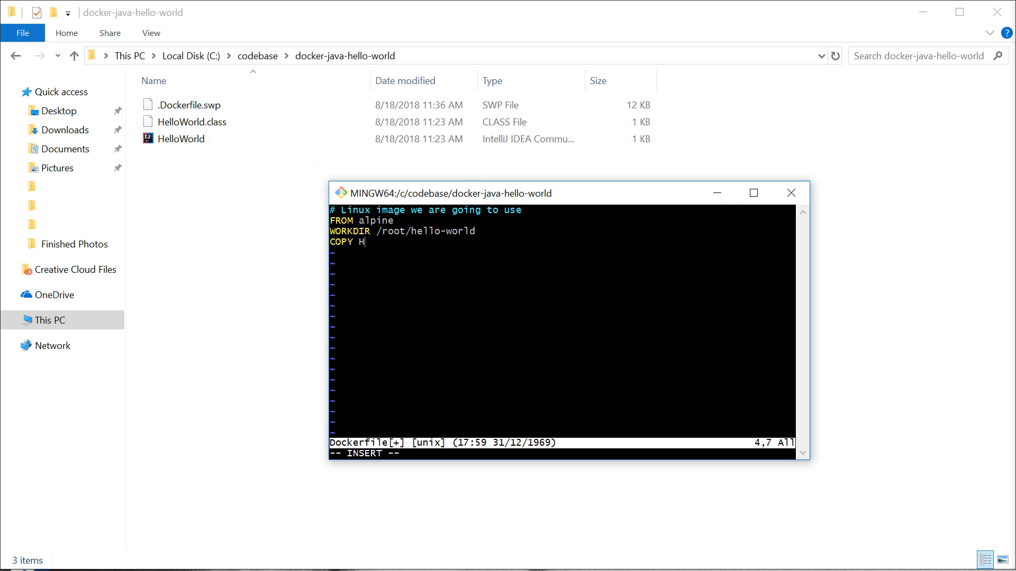
text(elloWorld.)
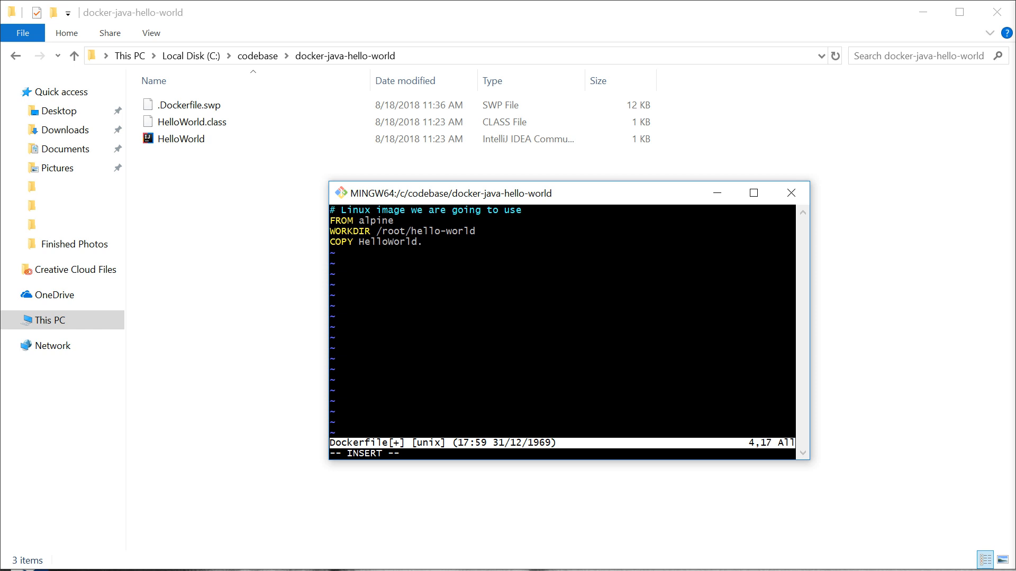
text(java /root/)
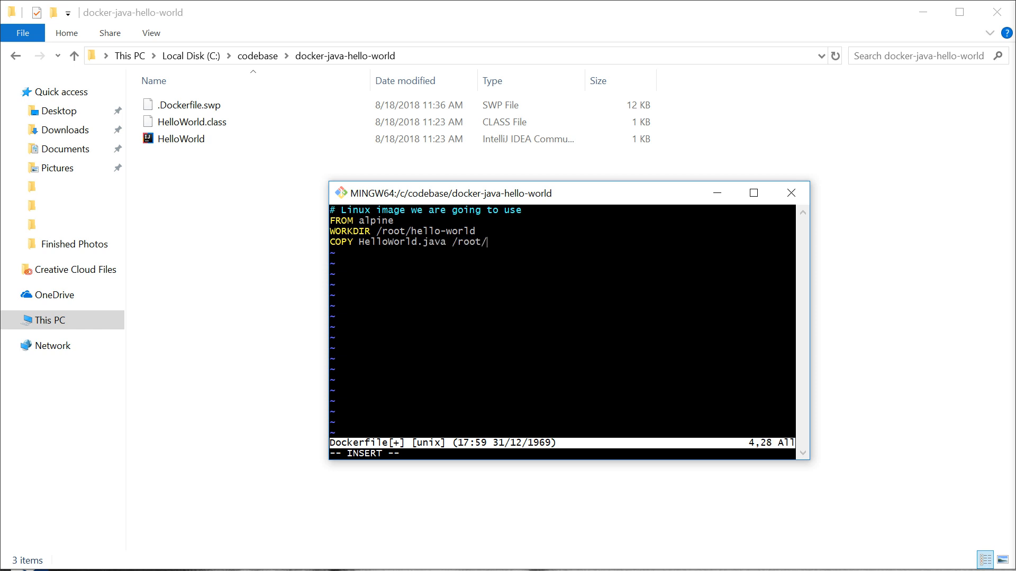
text(hello-wor)
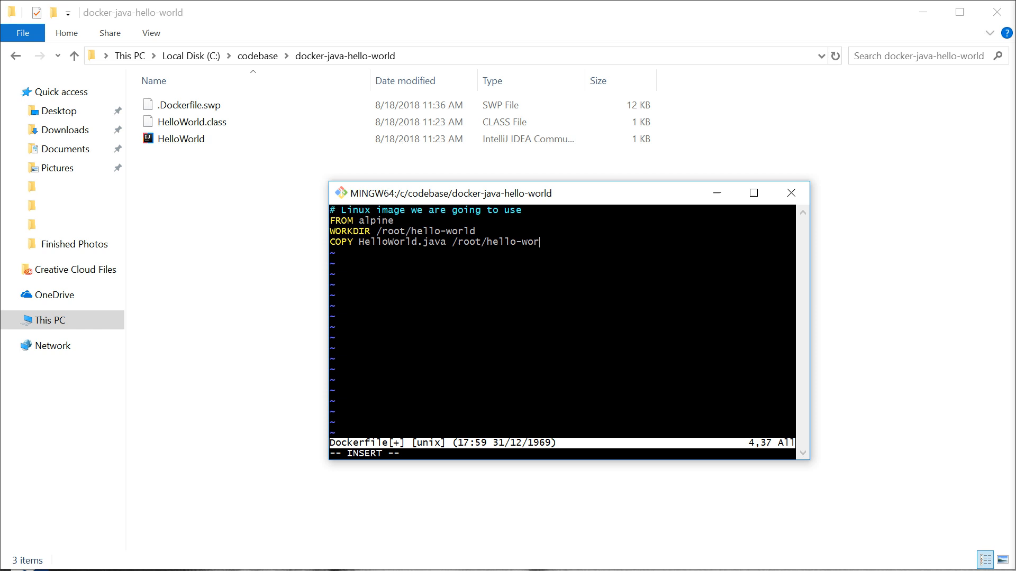
text(ld)
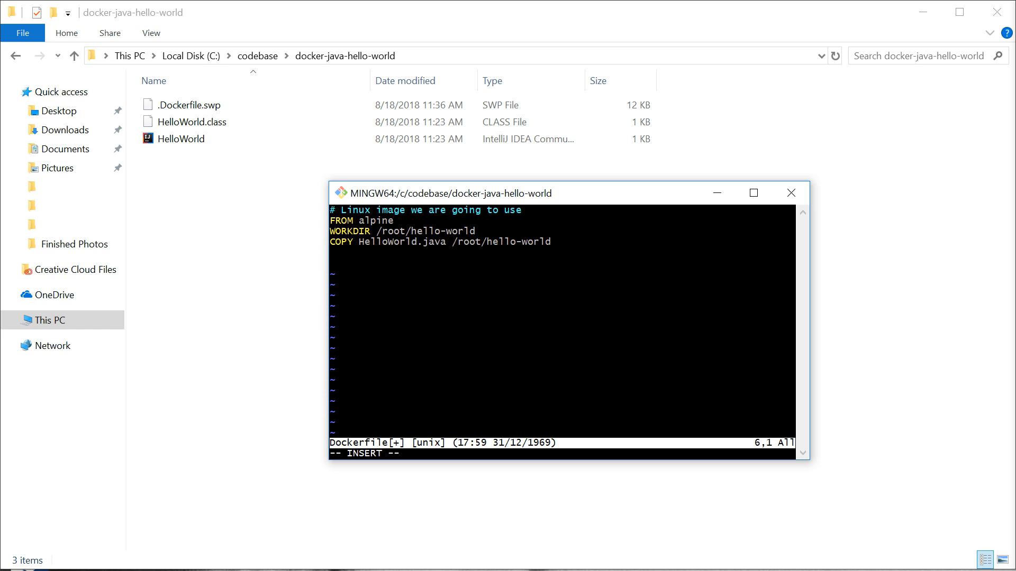
key(Return)
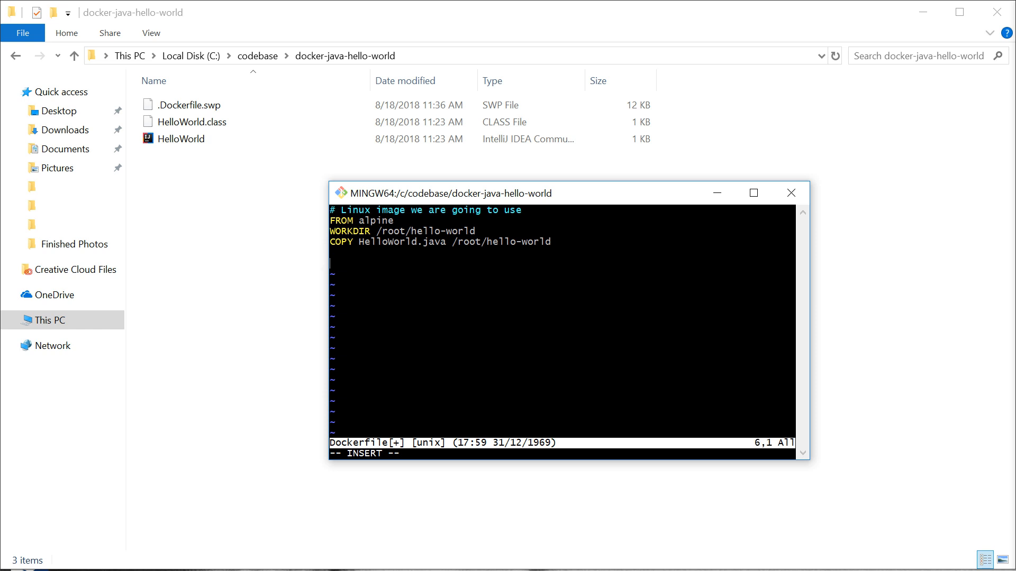
text(# Install JDK)
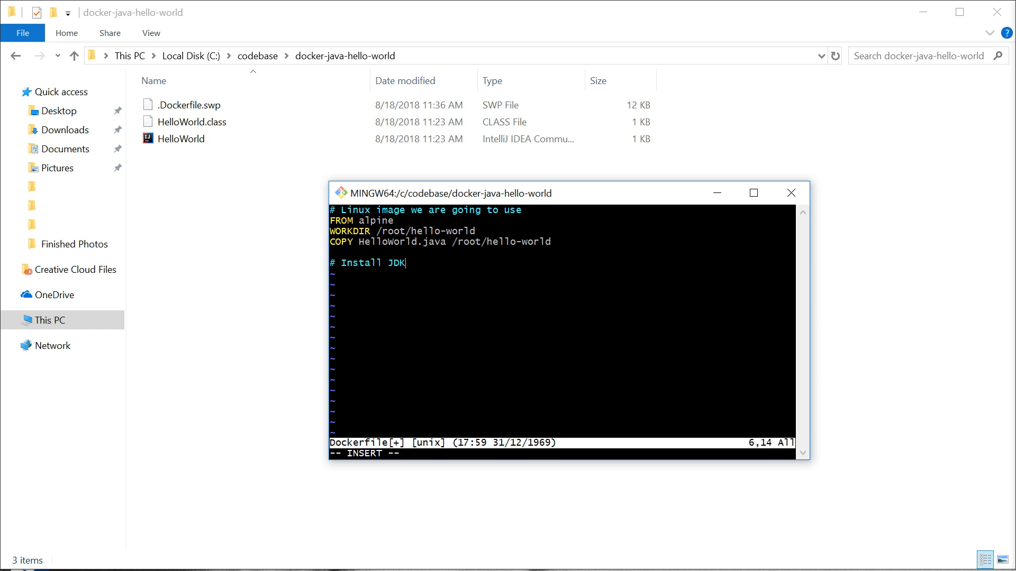
Step: Add RUN apk add openjdk8 to install the JDK
text(RUN)
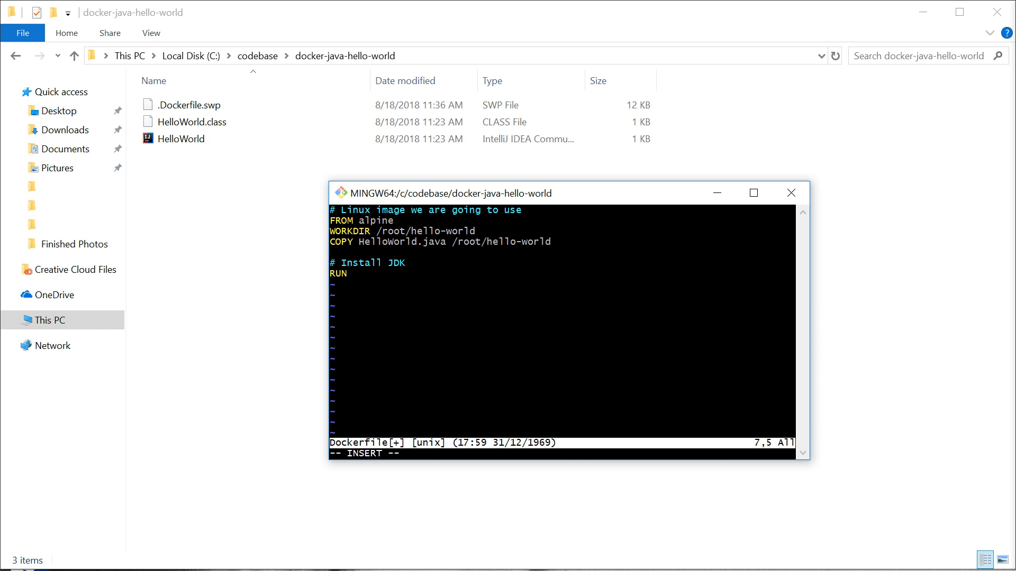
text(apk ad)
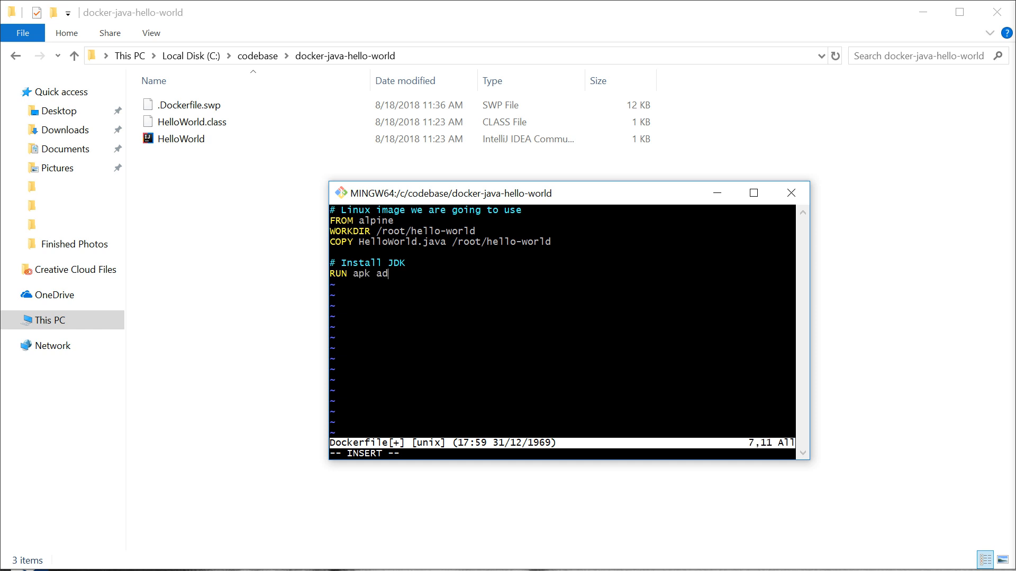
text(d openjdk)
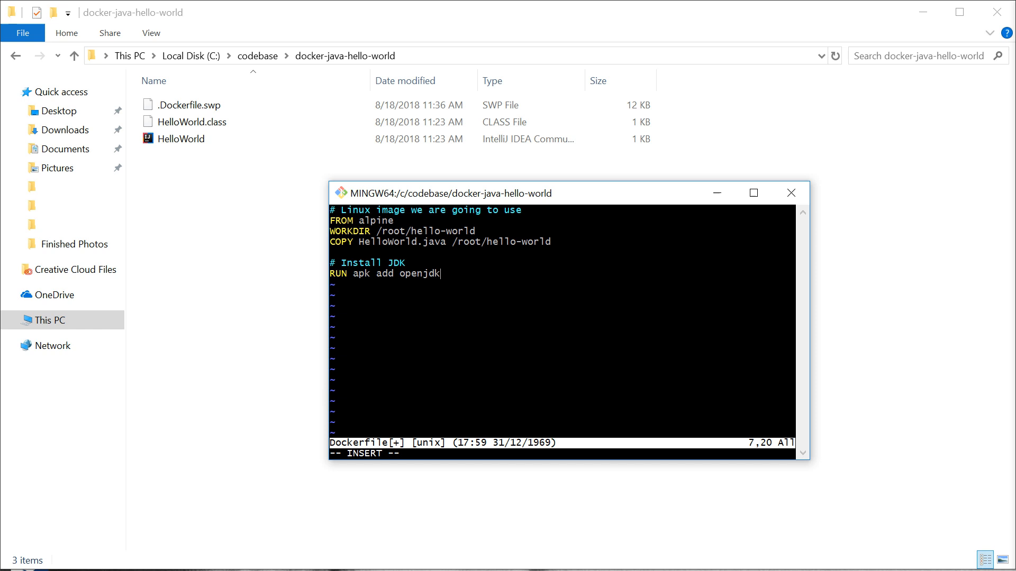
text(8)
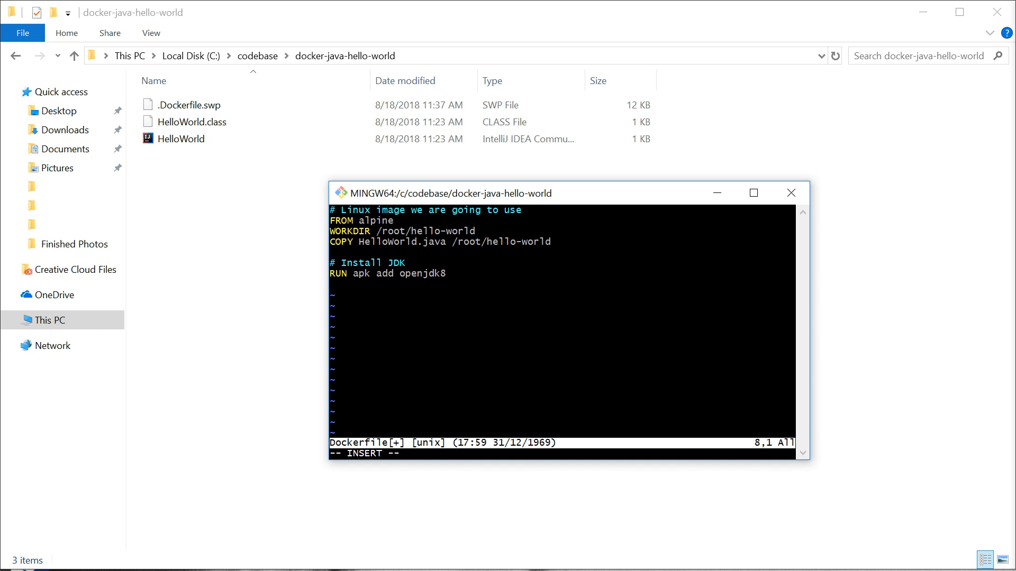
Step: Set ENV JAVA_HOME /usr/lib/jvm/java-1.8-openjdk and begin ENV PATH $PATH:$JAVA_HOME
text(ENV JAVA_HO)
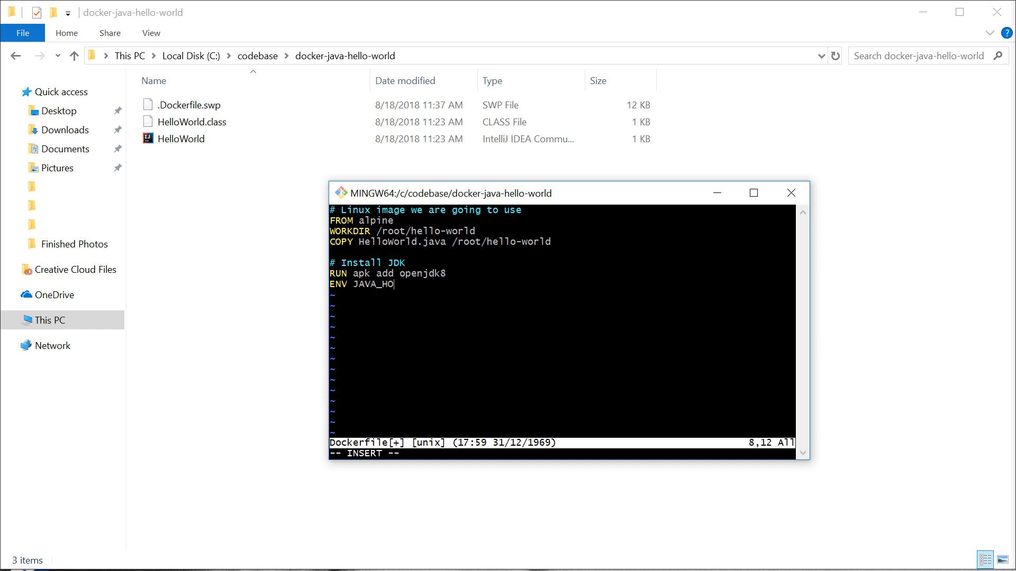
text(ME /usr/lib/j)
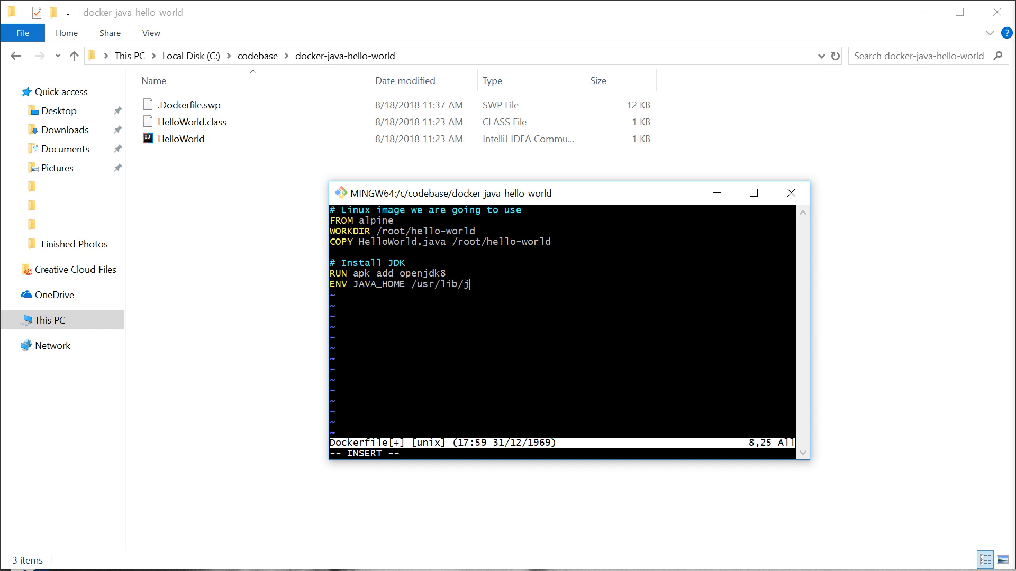
text(vm/java-1.8)
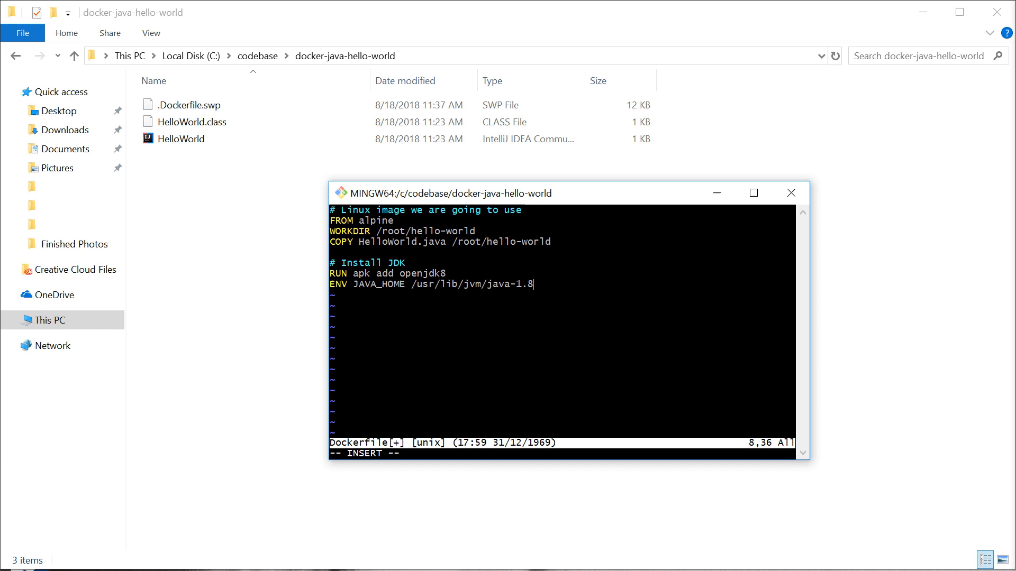
text(-openjdk)
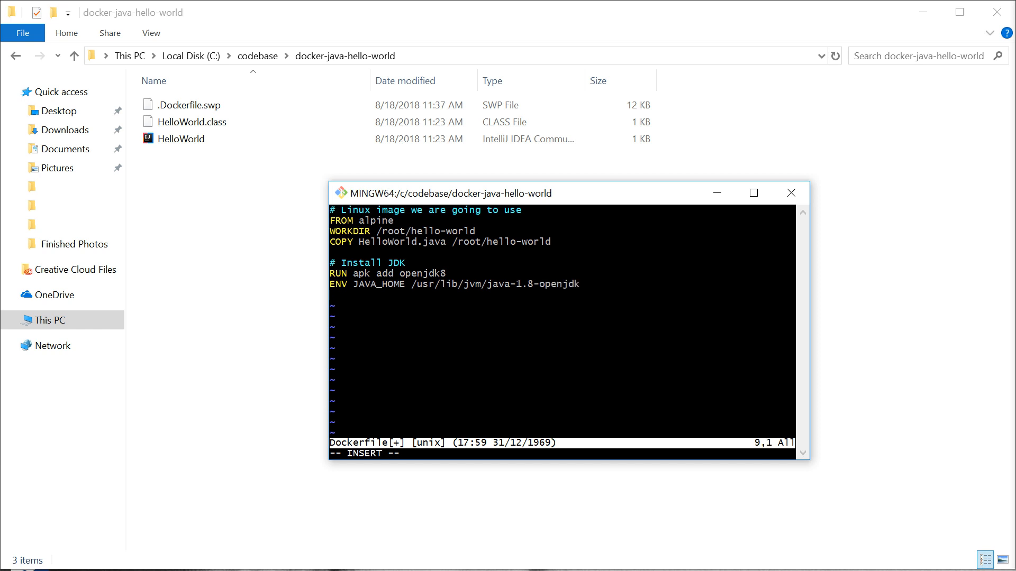
text(ENV PATH)
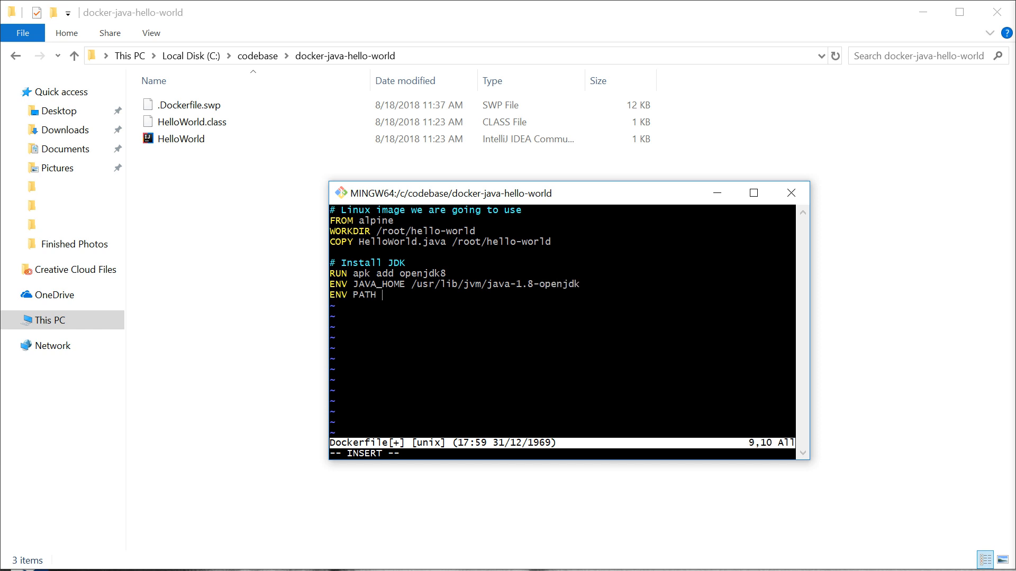
text($PATH:$JAVA_HOME/bin)
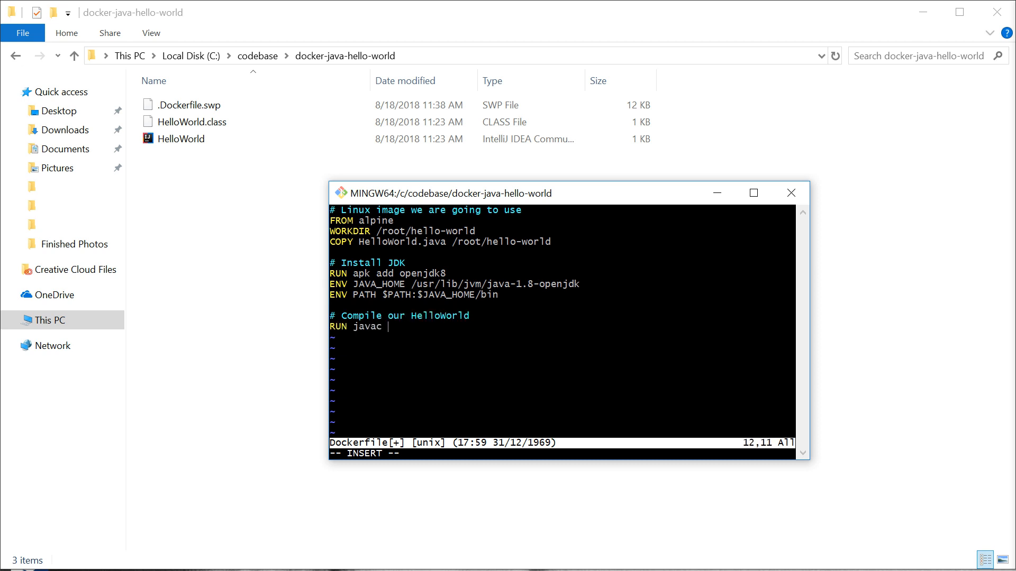
Step: Finish RUN javac HelloWorld.java and ENTRYPOINT java HelloWorld, then save with :wq
text(HelloWorld.jav)
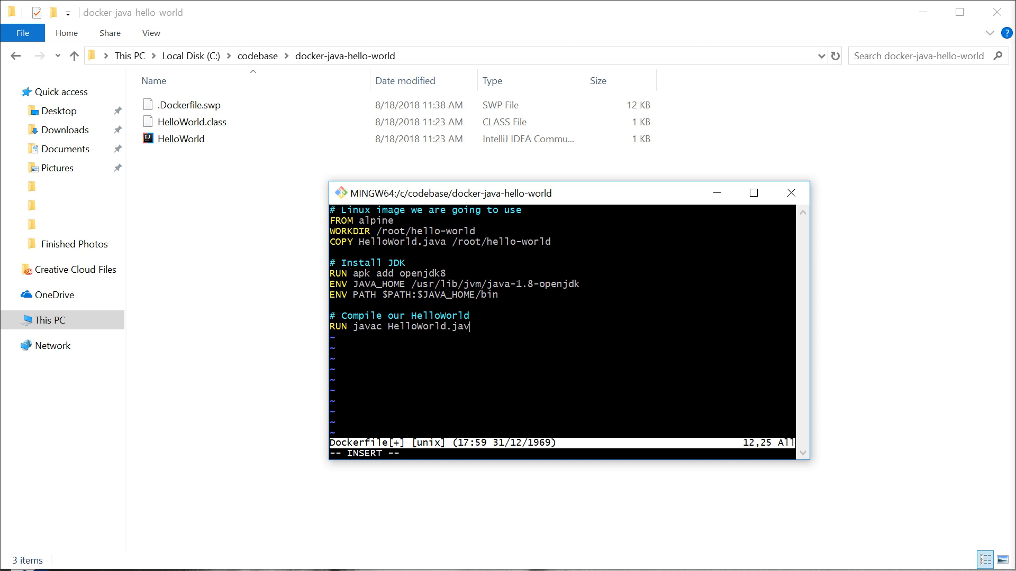
text(a)
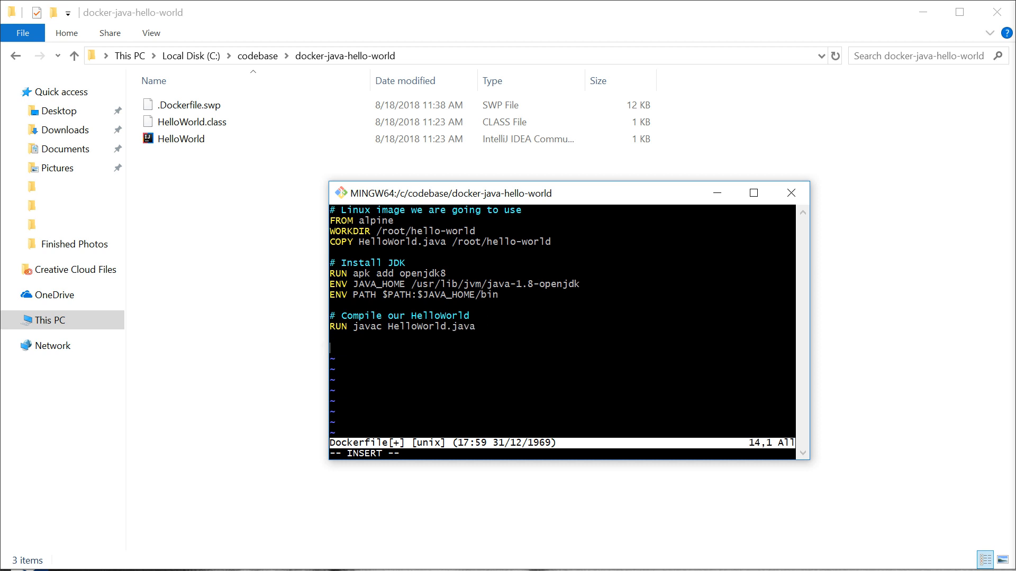
text(ENTRYPOI)
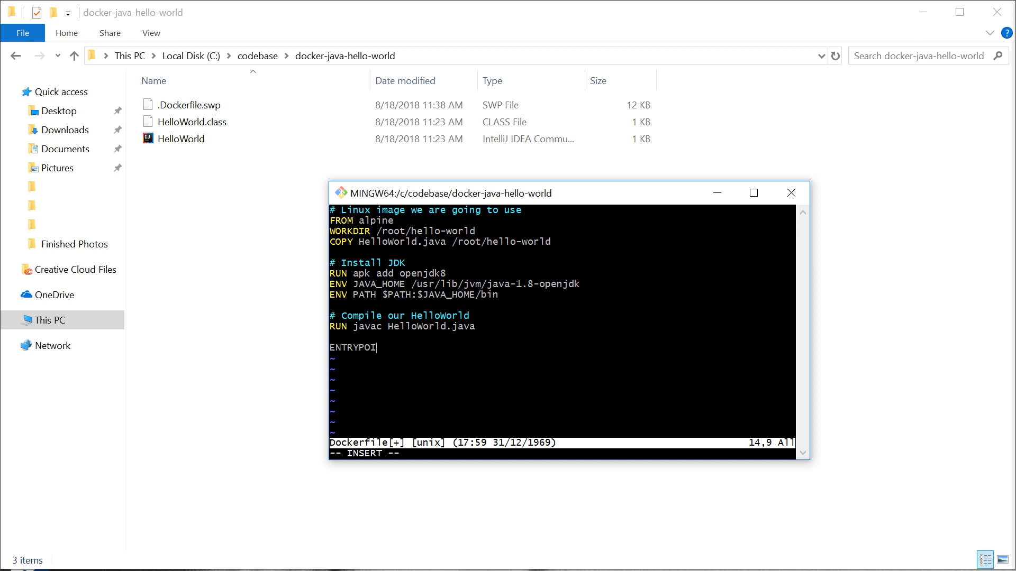
text(NT)
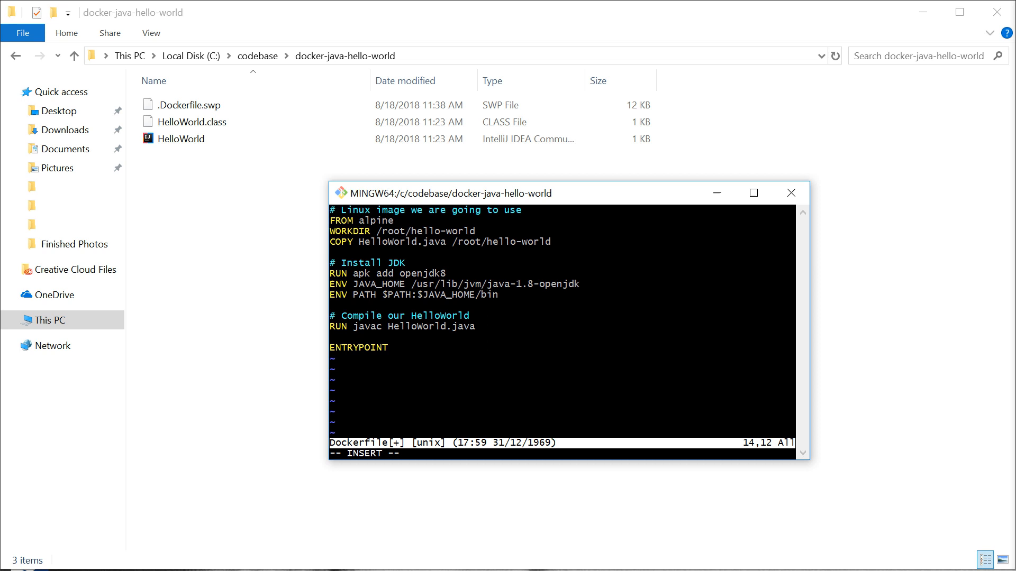
text(ja)
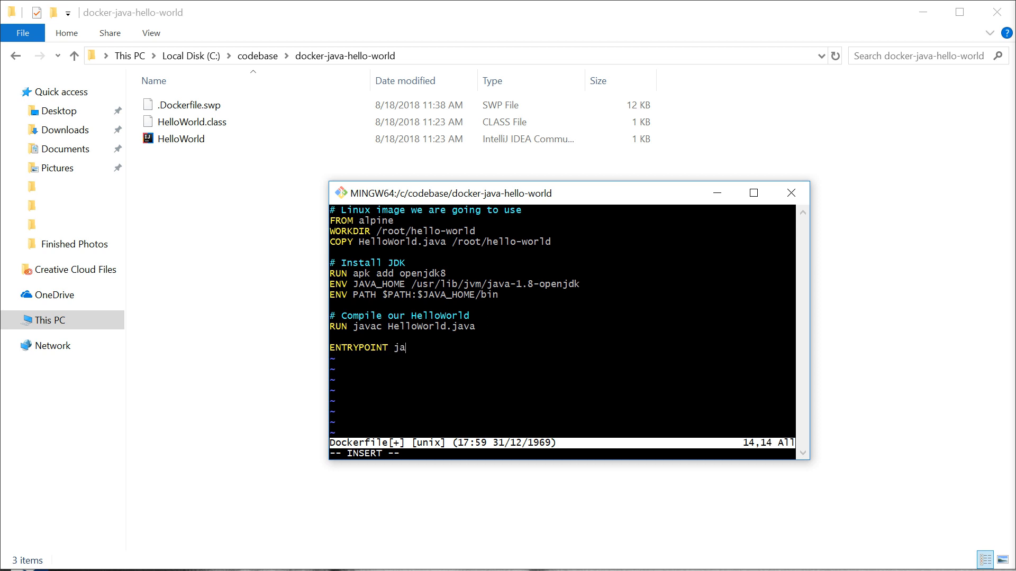
text(va H)
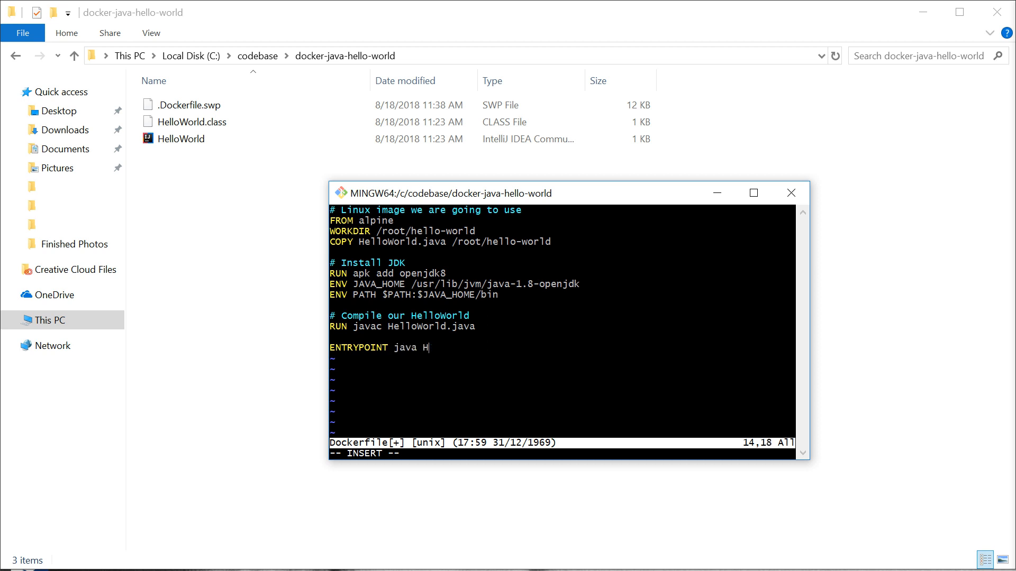
text(elloWorld)
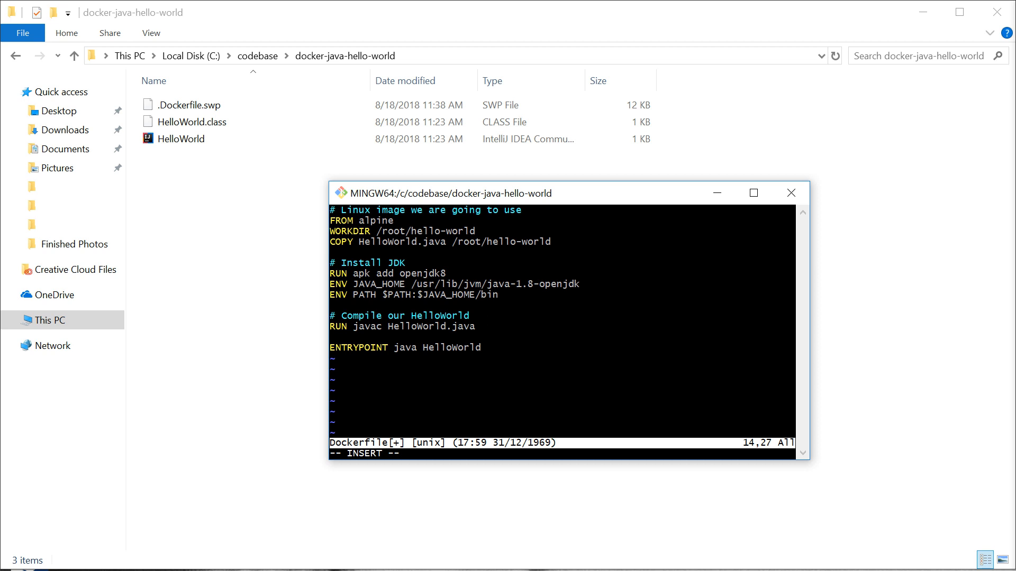
text(:wq)
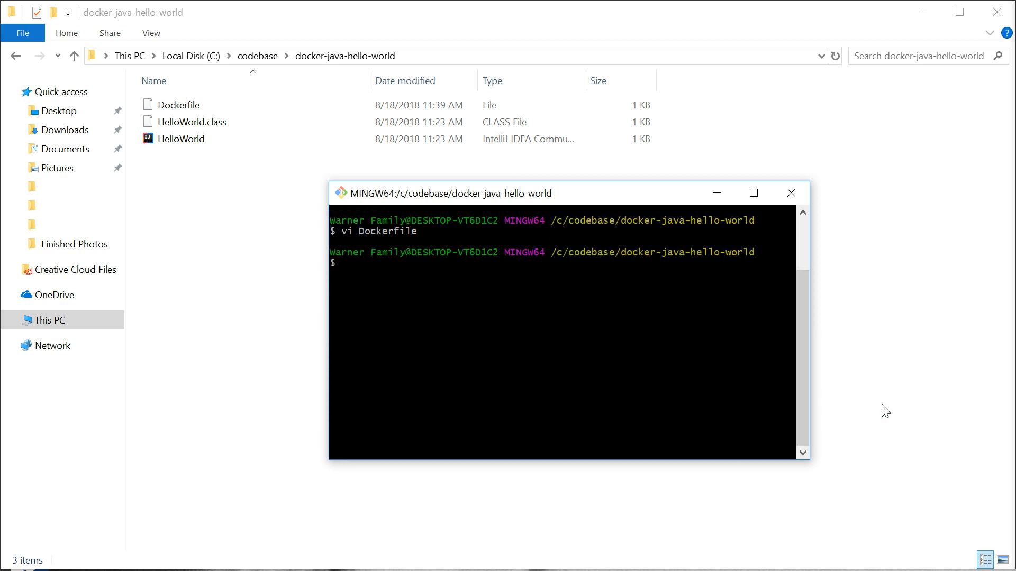
Step: Run docker build . to create image f64a6dbe3d85, then list it with docker images
text(docker)
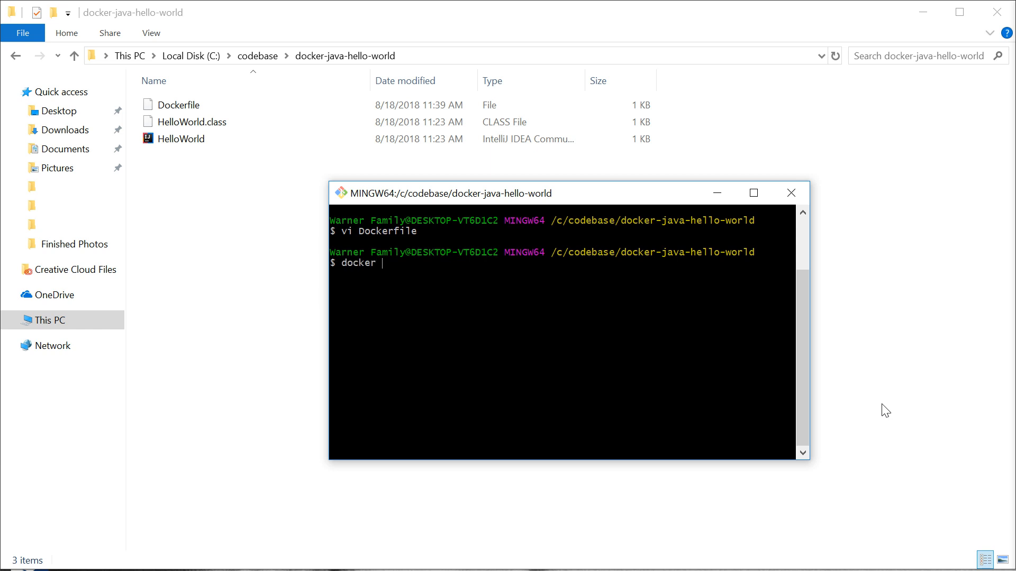
text(build .)
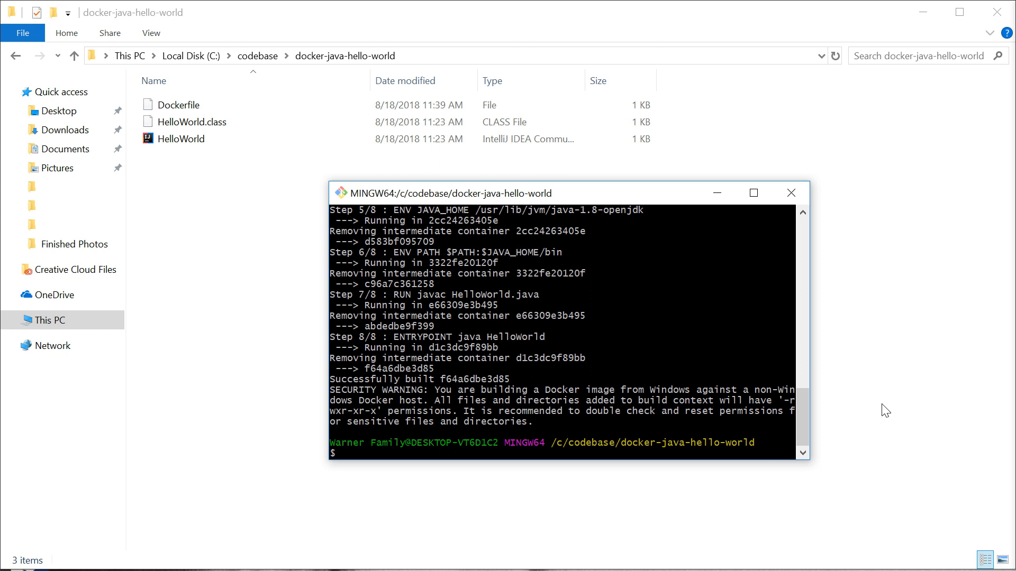
text(docker images)
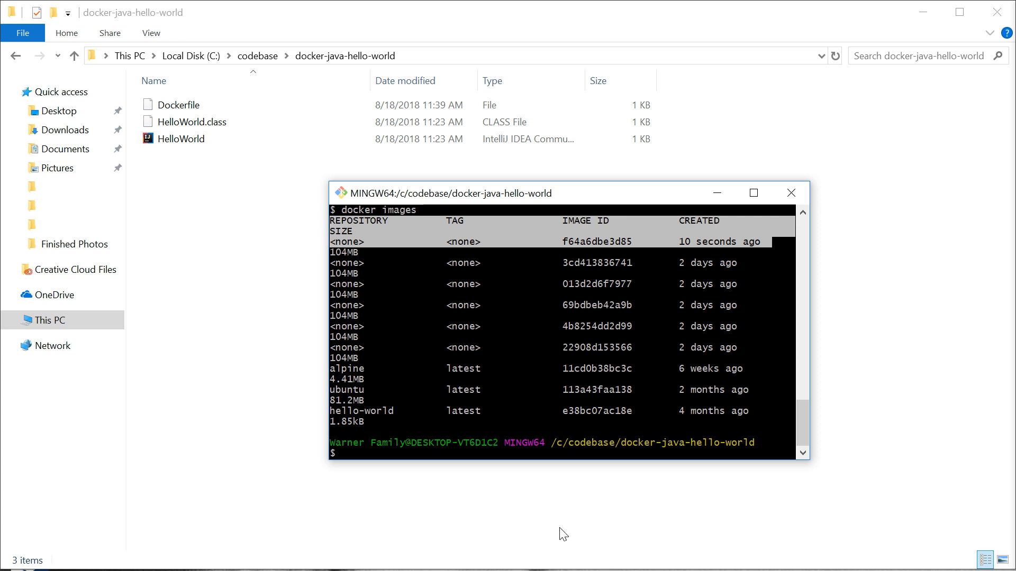
Step: Run docker run f64 to print Hello World!, then confirm docker ps shows nothing running
text(dock)
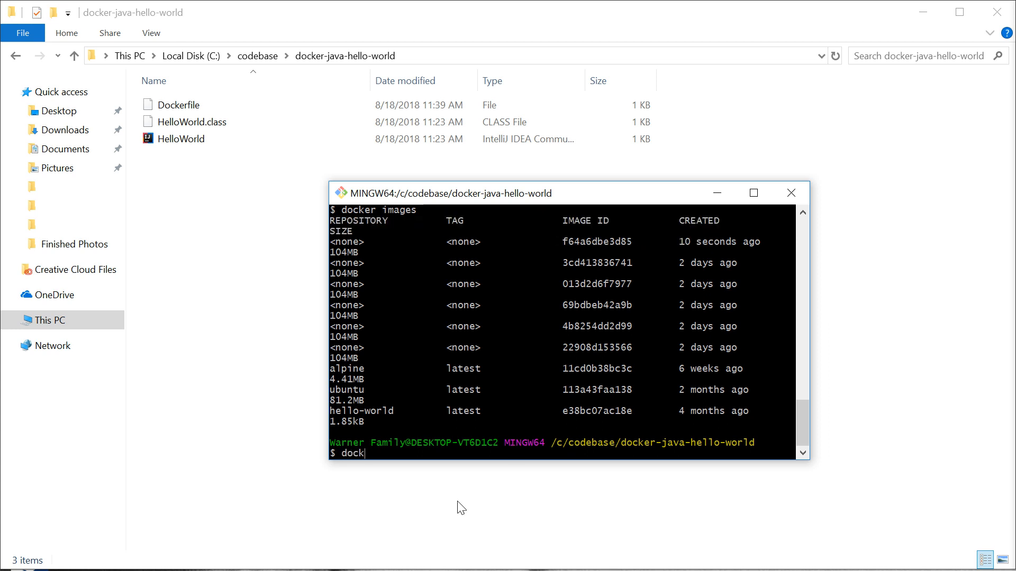
text(er run)
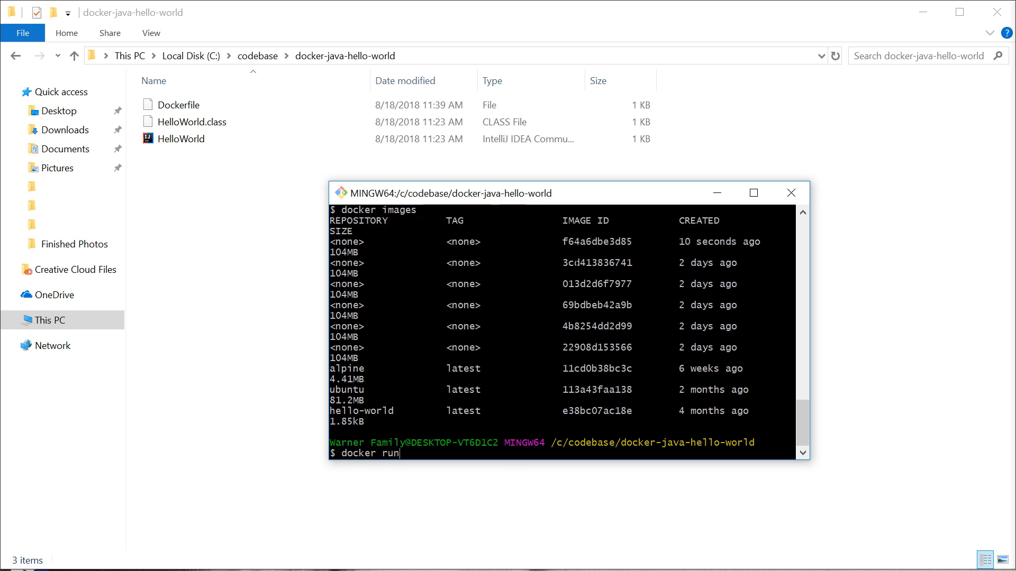
double_click(574, 241)
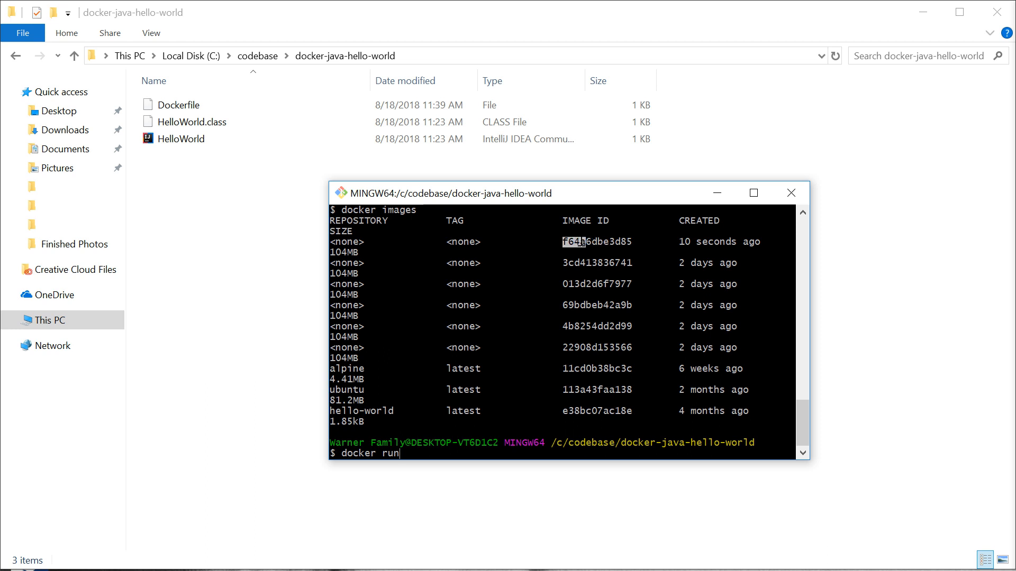
mouse_move(617, 479)
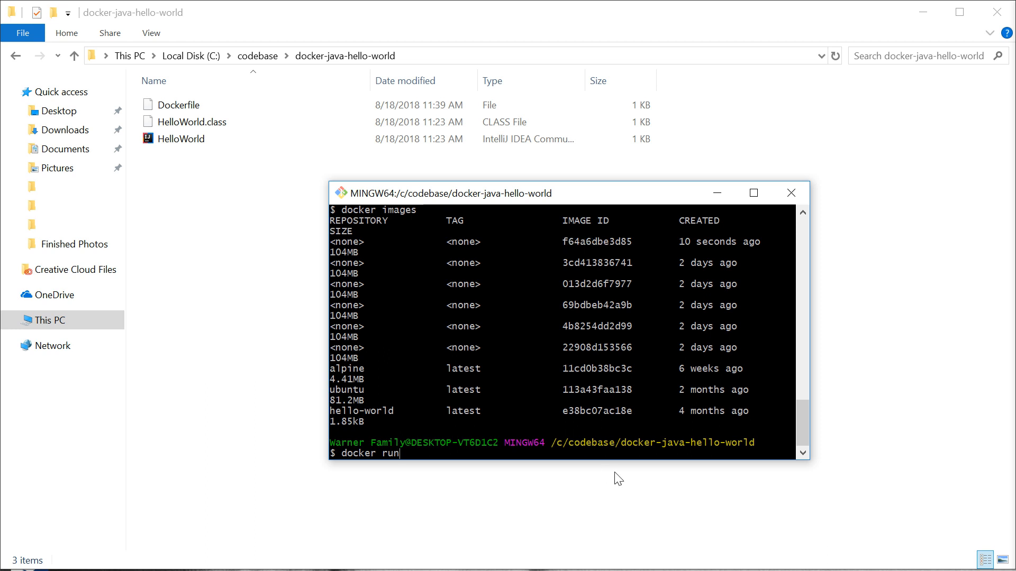
text(f64)
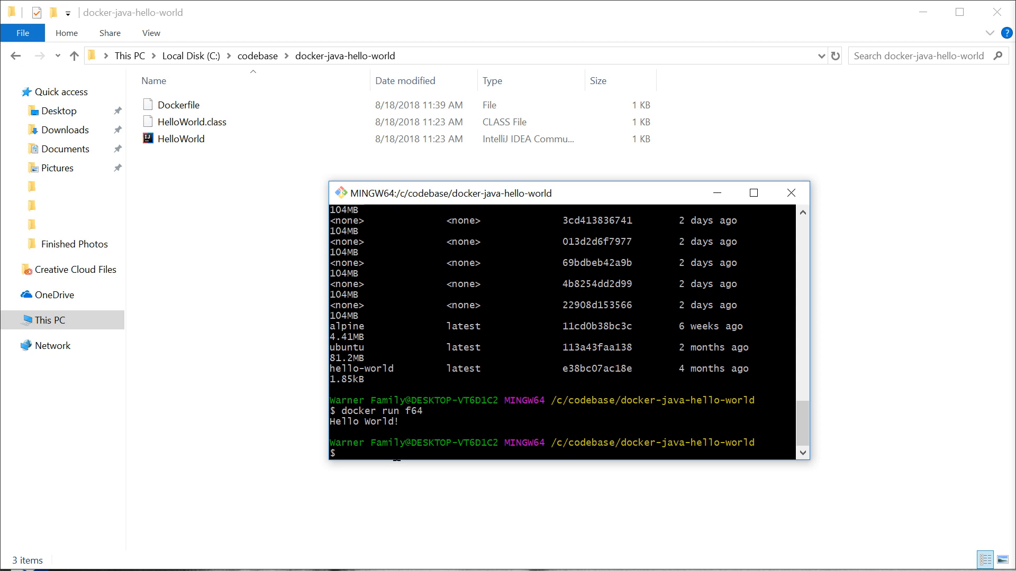
text(docker ps)
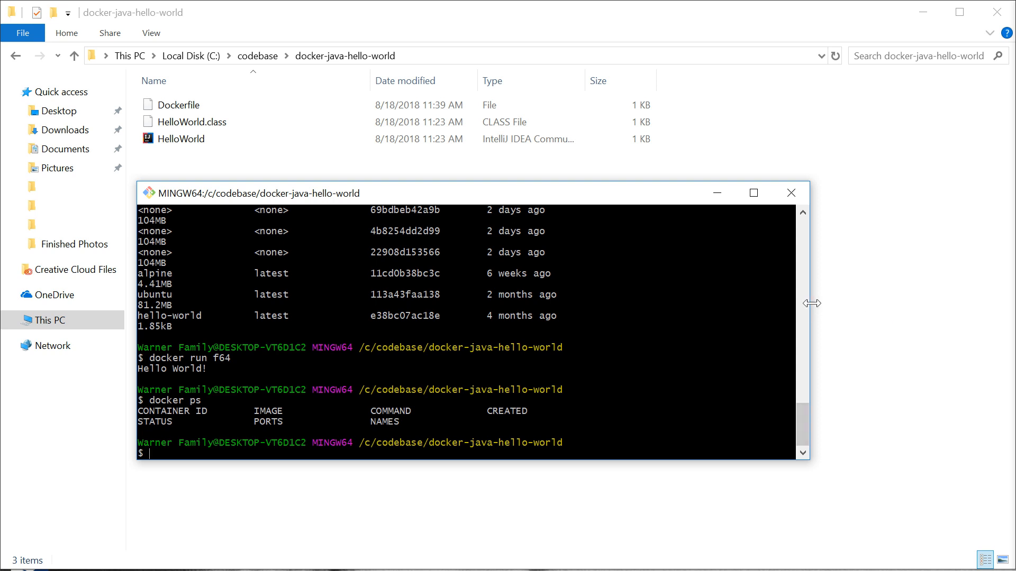
Step: Run 'docker ps' and confirm the running-container list is empty
text(docker ps)
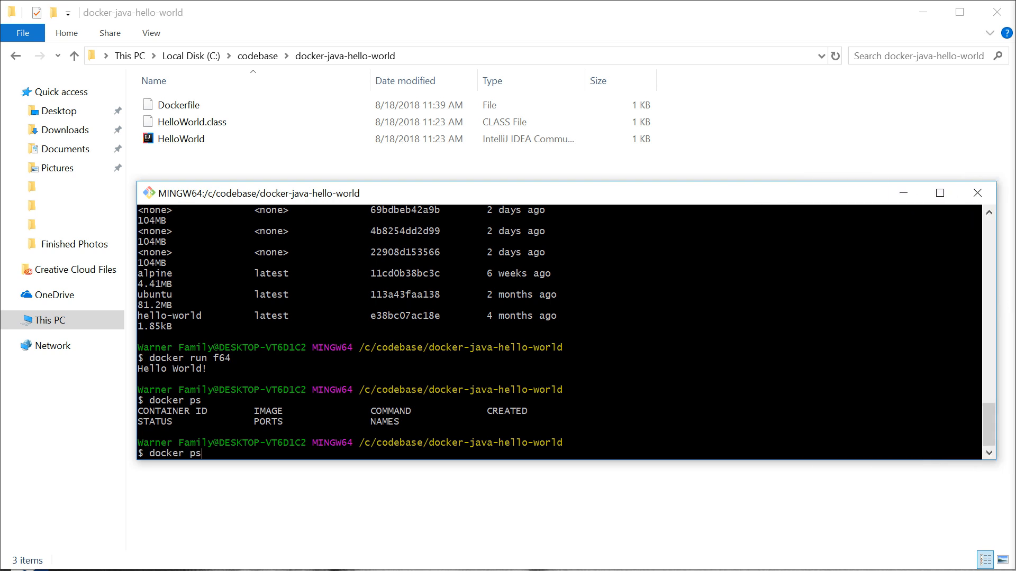
key(Return)
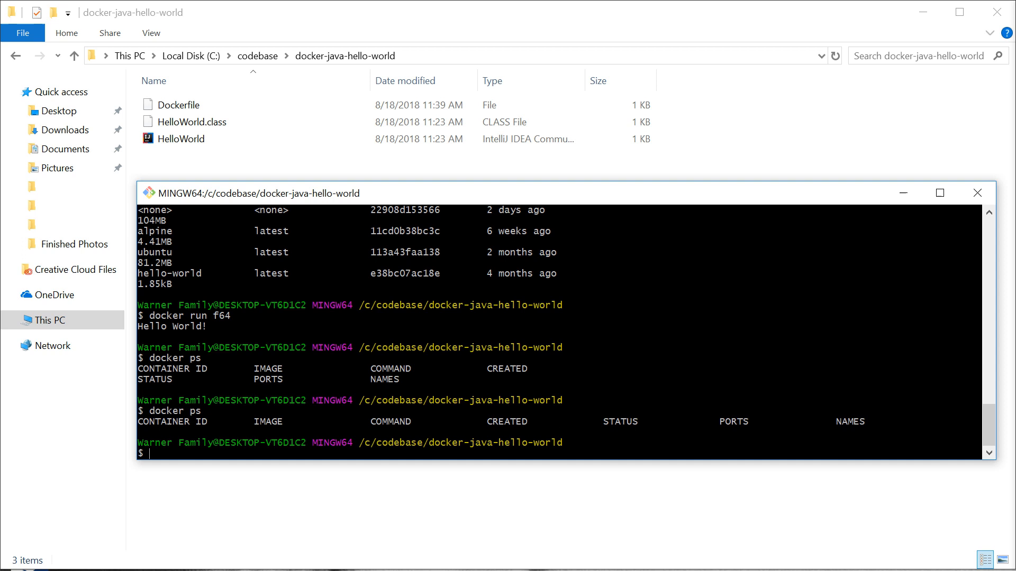